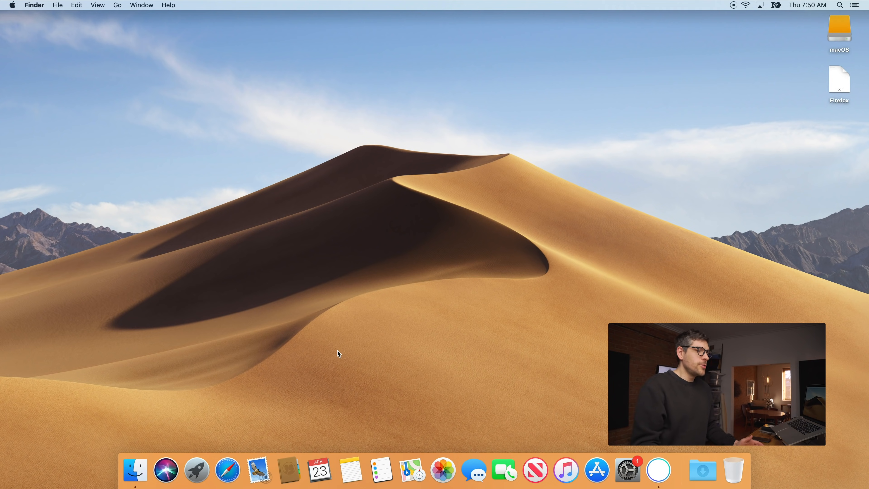
Launch Safari, search for firefox and download the Firefox installer from mozilla.org
left_click(227, 470)
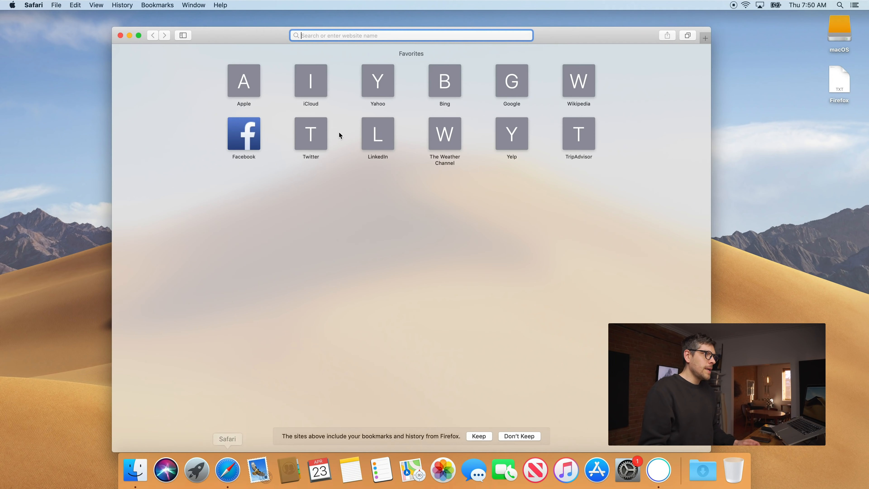
type("firefox")
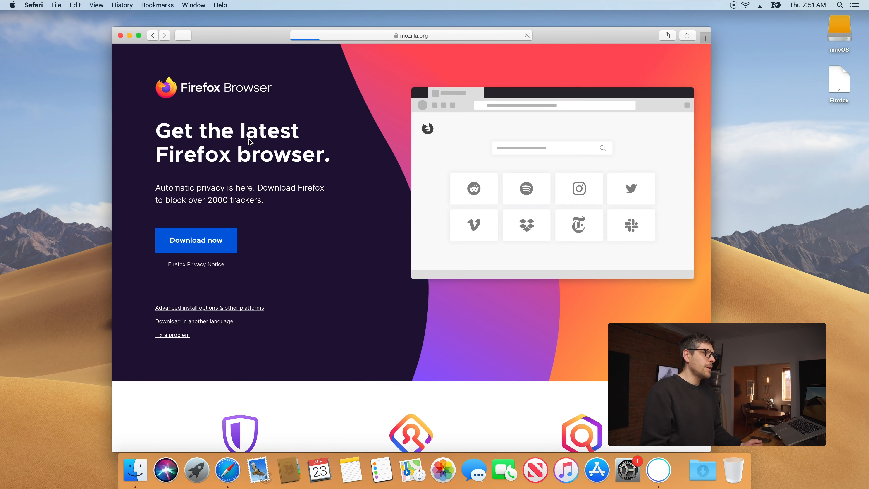
left_click(196, 239)
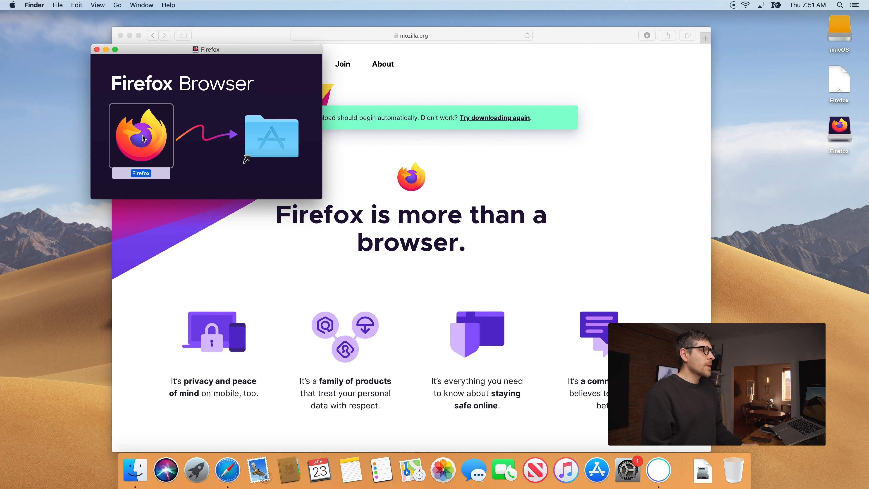
mouse_move(271, 138)
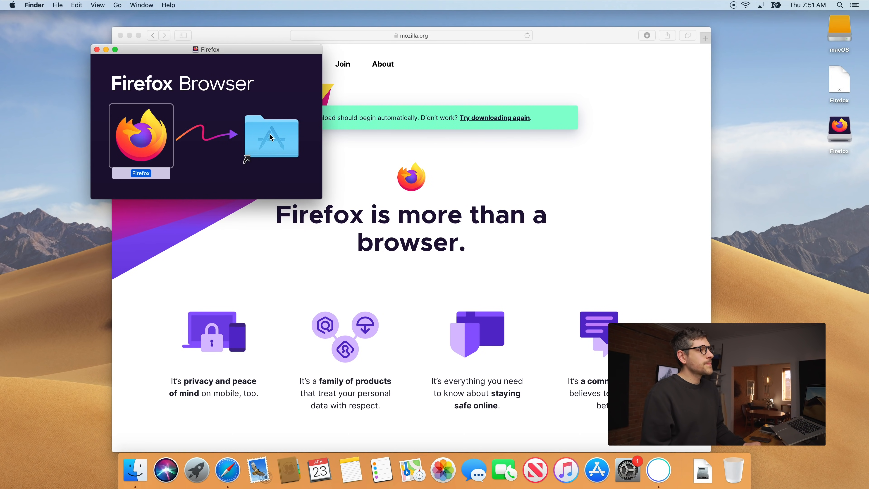
Drag the Firefox icon onto the Applications folder to install it
left_click_drag(141, 139, 271, 137)
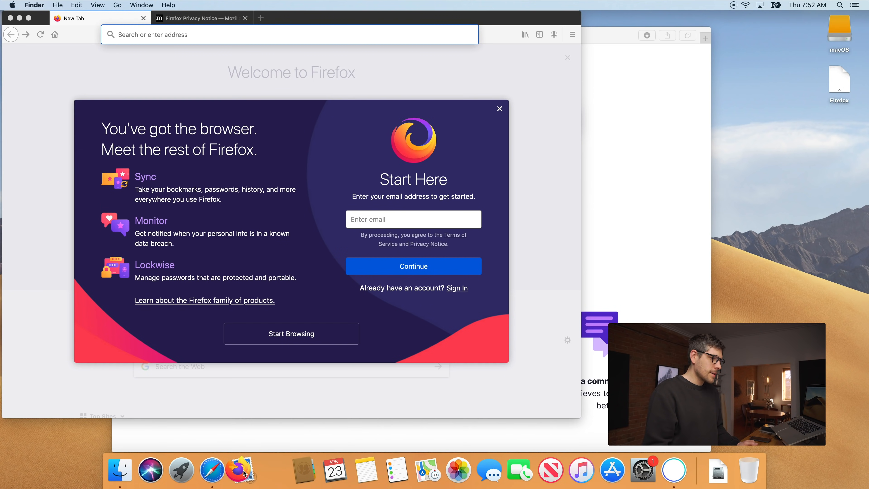
Keep Firefox in the Dock, dismiss the welcome sign-up prompt and head to Preferences
right_click(241, 470)
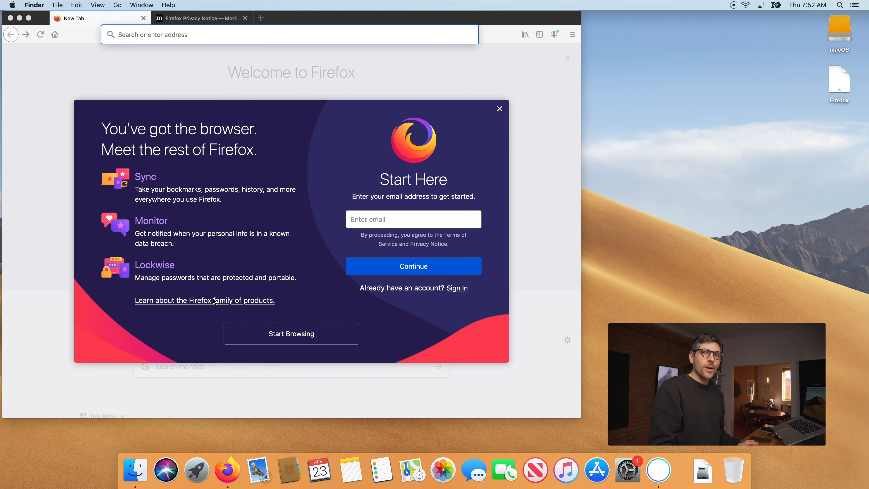
mouse_move(242, 285)
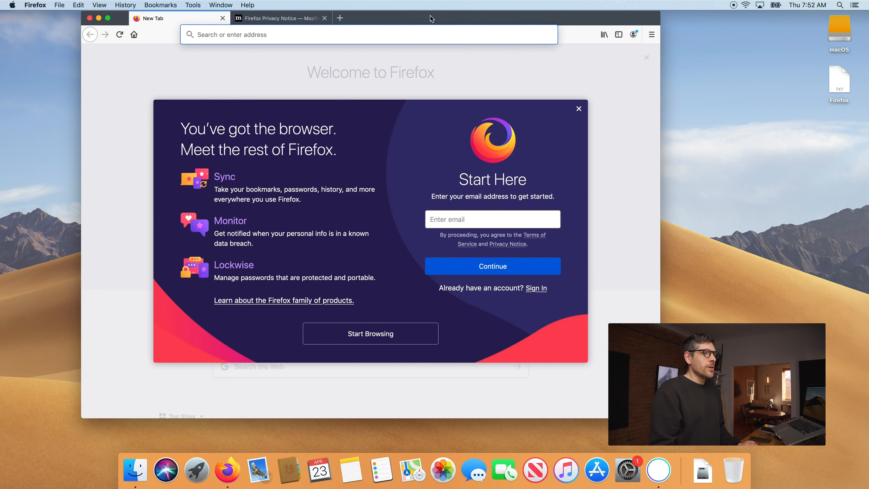
left_click(579, 109)
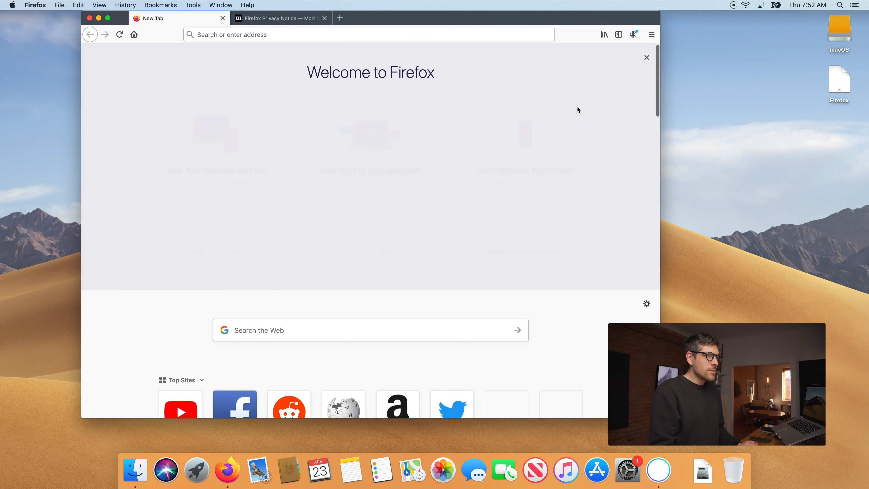
left_click(646, 57)
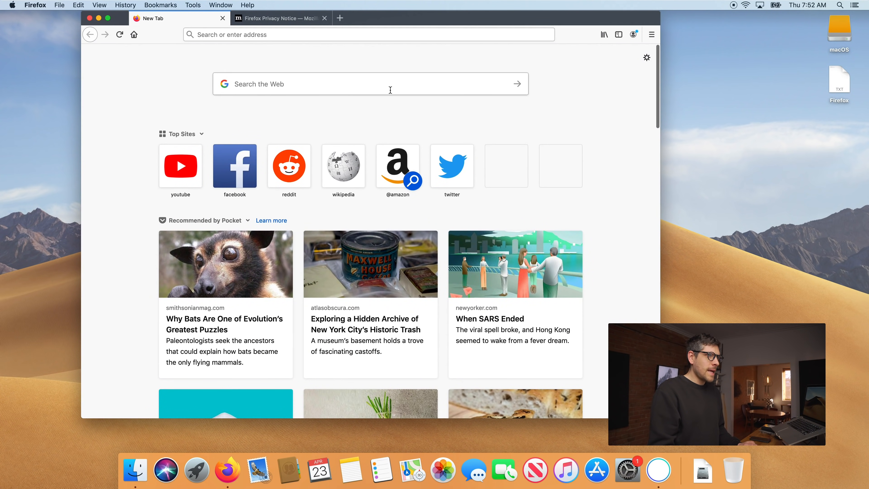
mouse_move(263, 88)
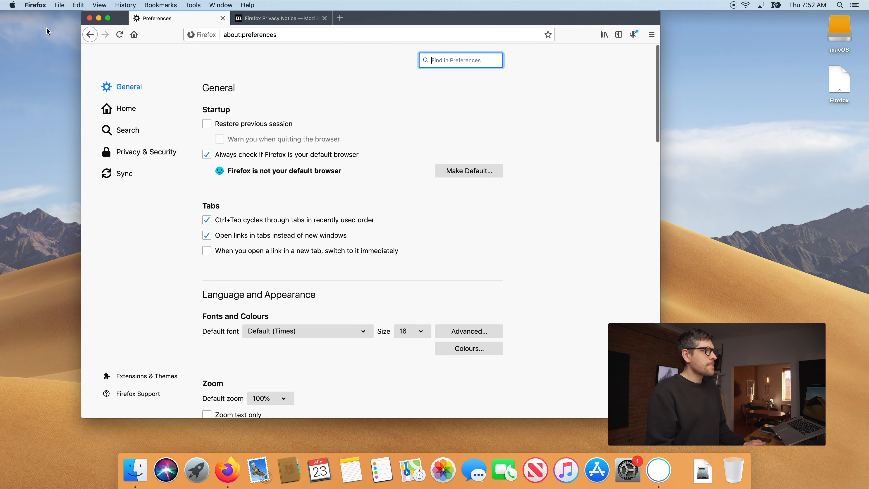
mouse_move(320, 57)
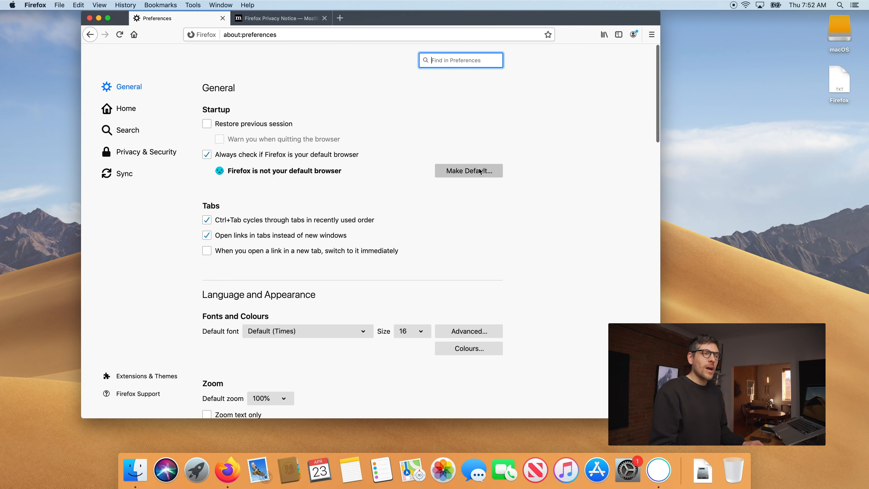
mouse_move(496, 168)
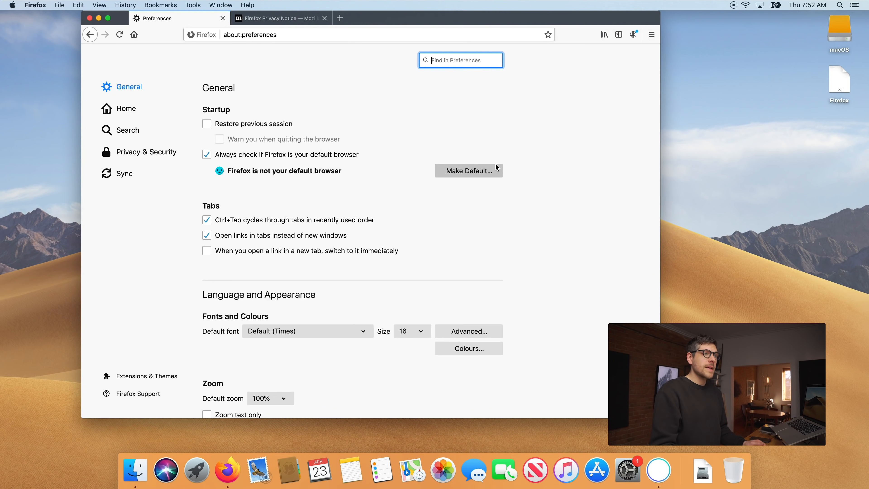
mouse_move(454, 190)
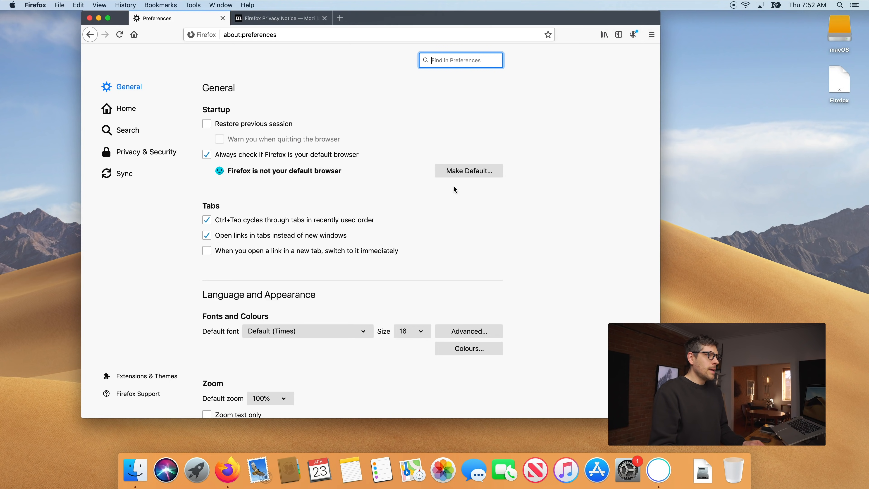
Make Firefox the default browser and scroll down to Network Settings
left_click(468, 171)
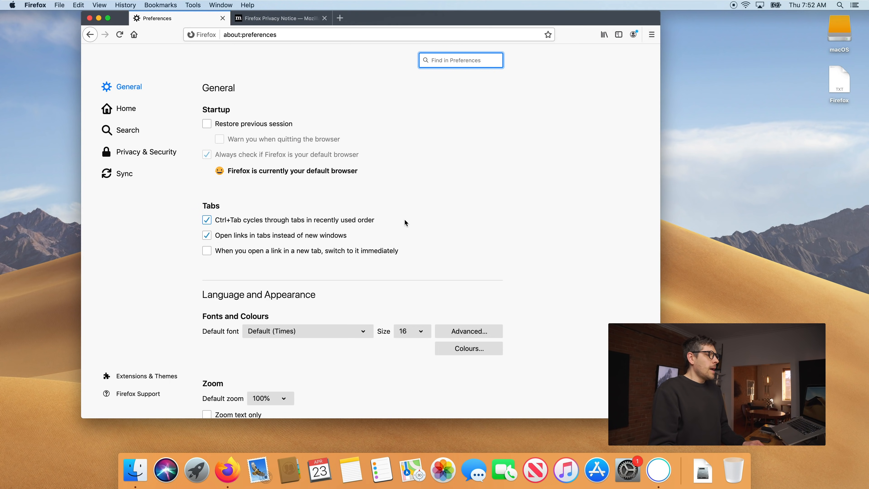
scroll("down", 3)
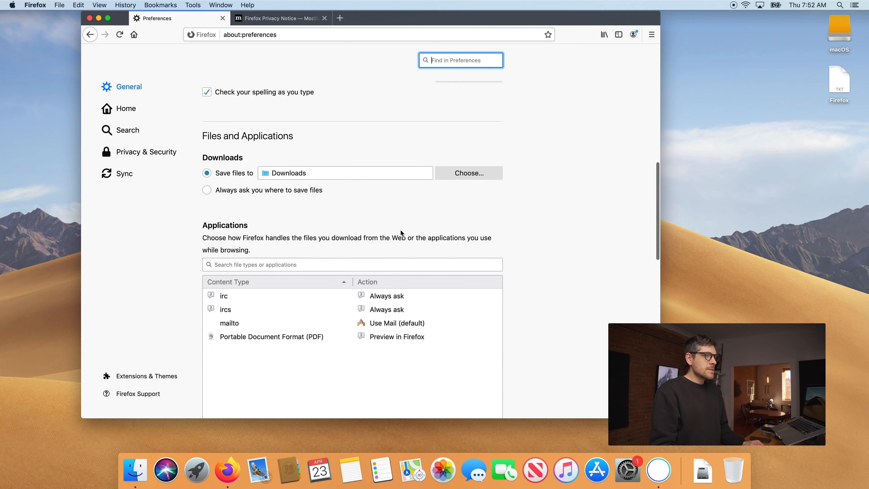
scroll("down", 3)
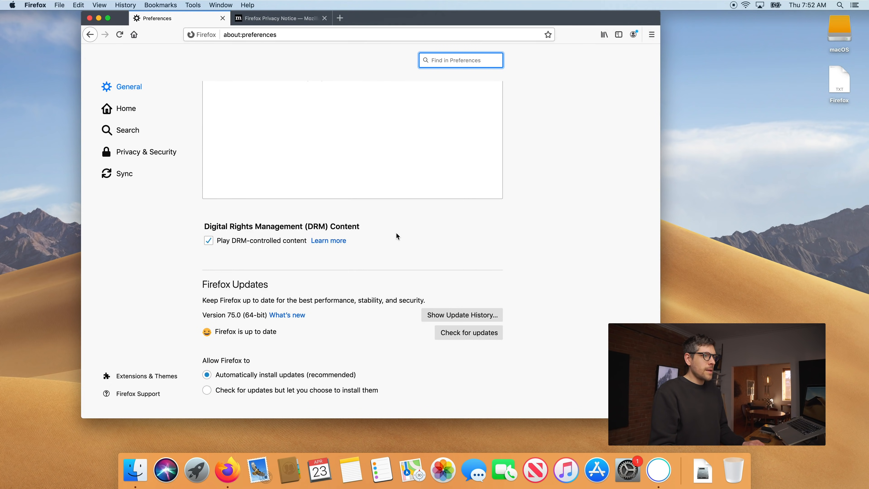
scroll("down", 3)
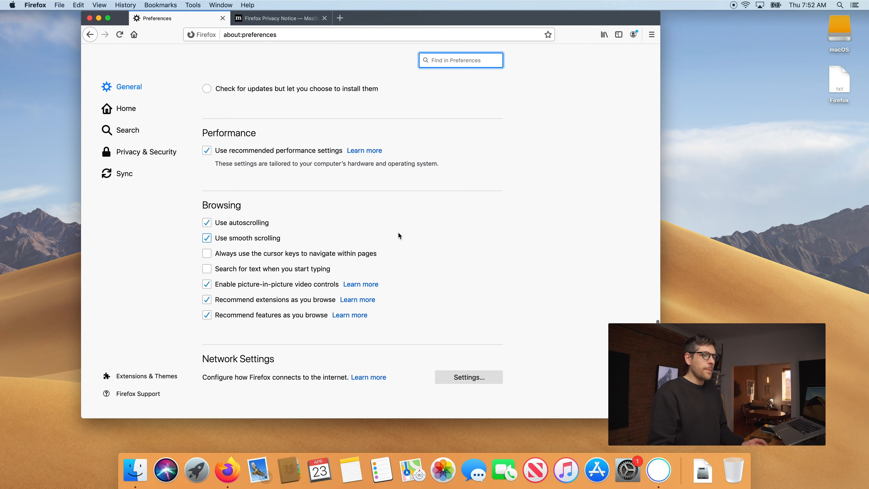
Enable DNS over HTTPS with Cloudflare as provider in the network connection settings
left_click(469, 377)
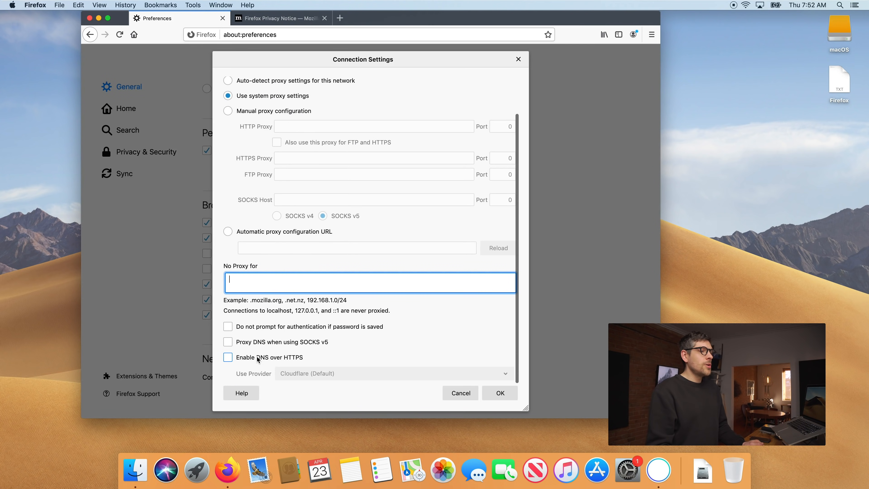
left_click(227, 357)
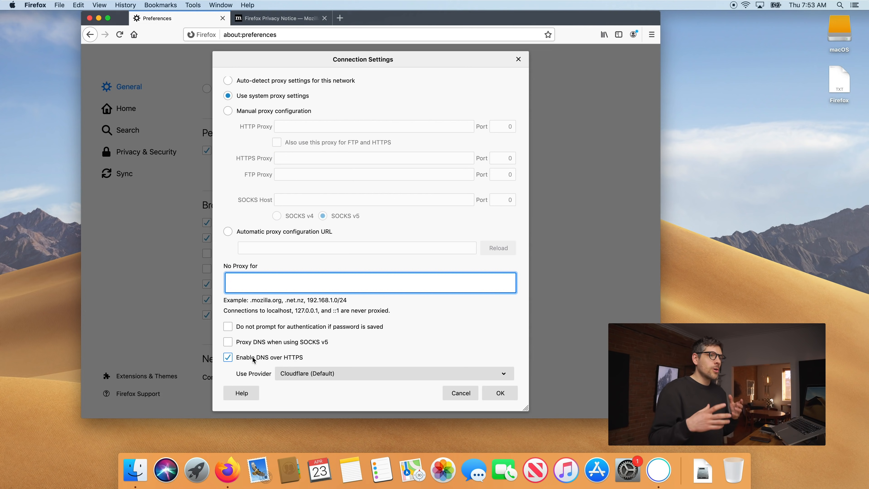
left_click(369, 282)
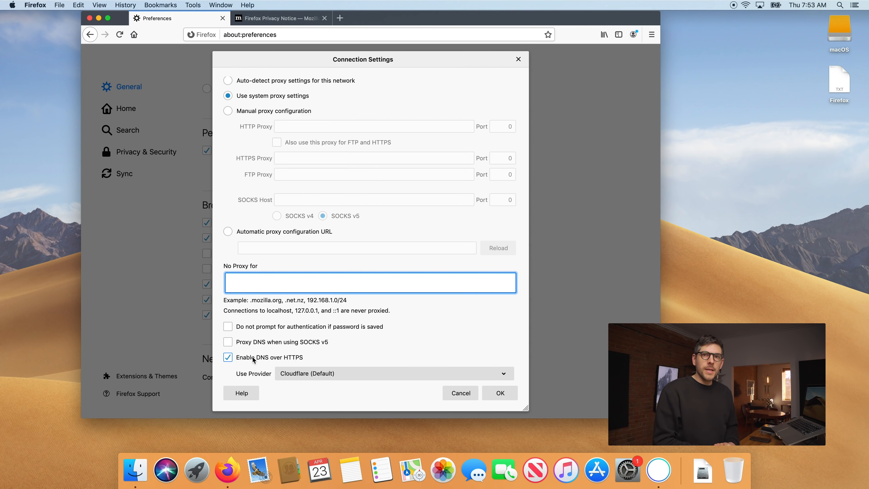
left_click(370, 282)
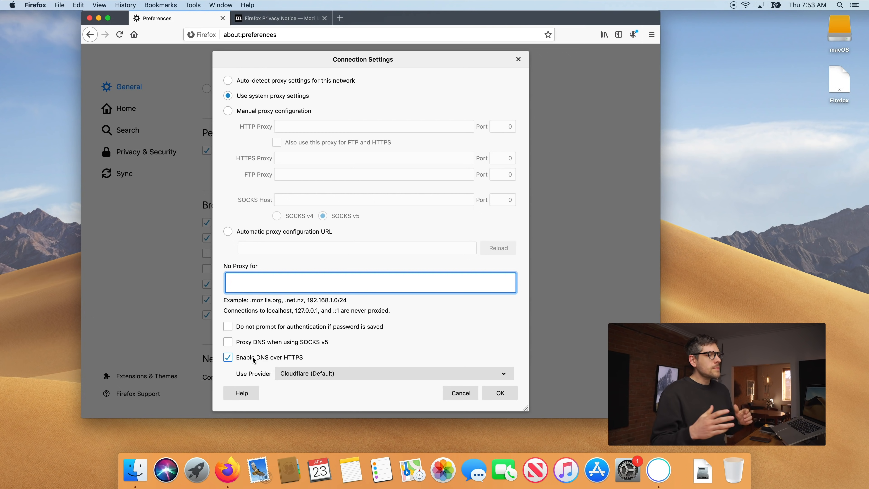
left_click(370, 282)
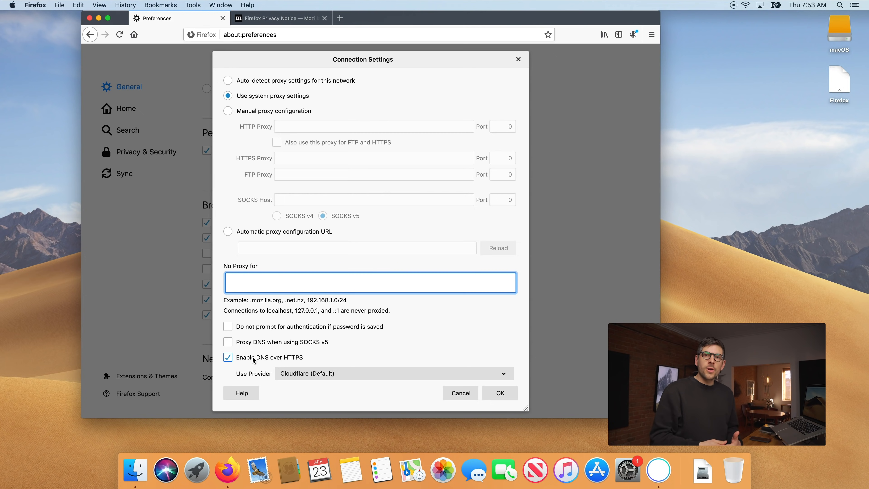
left_click(369, 283)
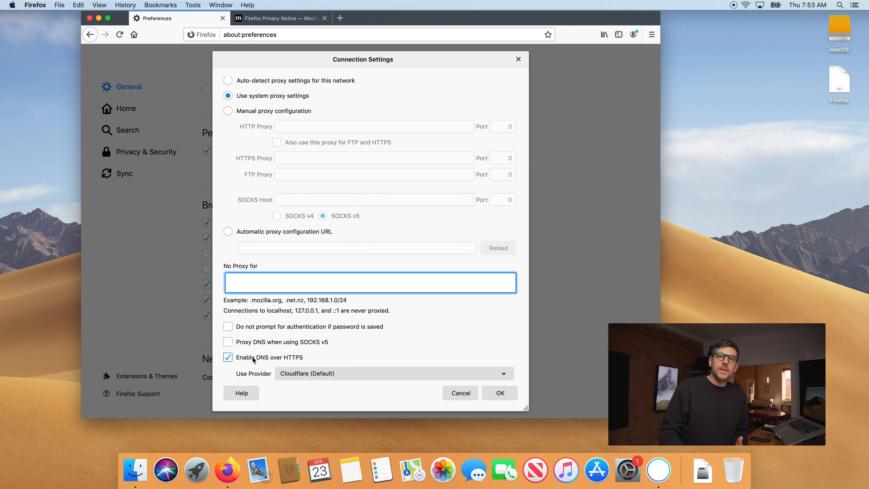
left_click(370, 282)
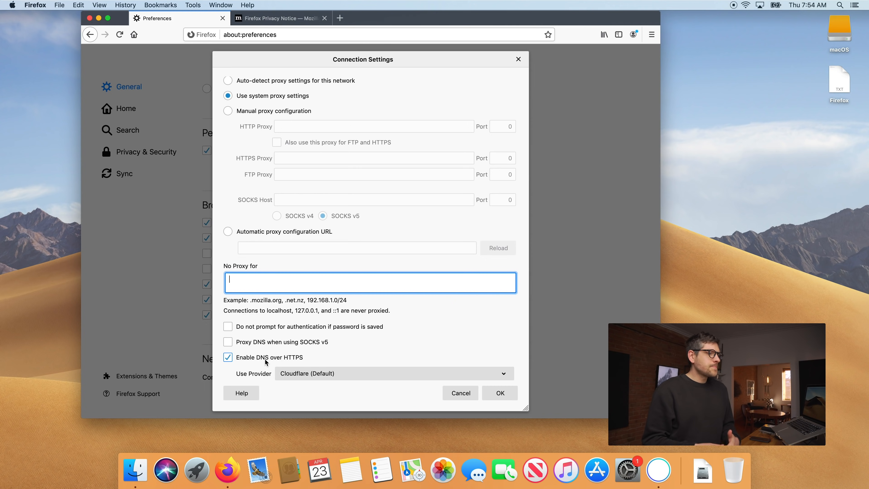
Confirm the connection settings and disable extra content on the Firefox Home screen
left_click(498, 392)
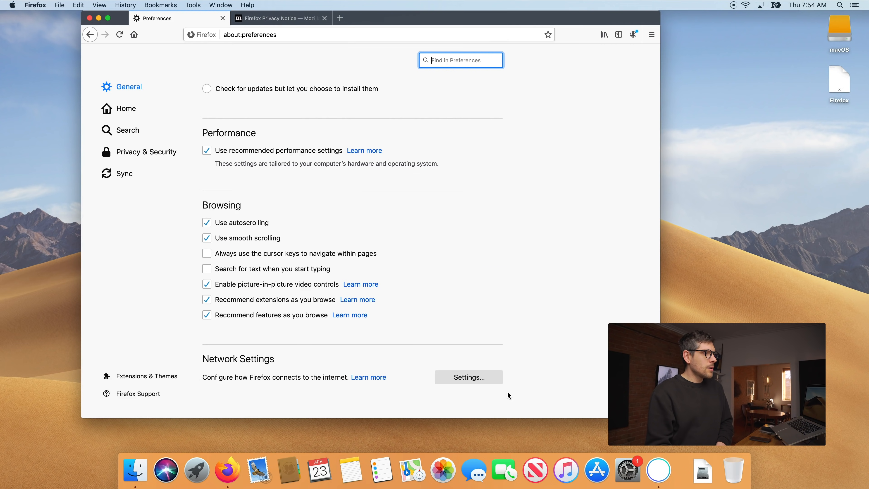
left_click(126, 109)
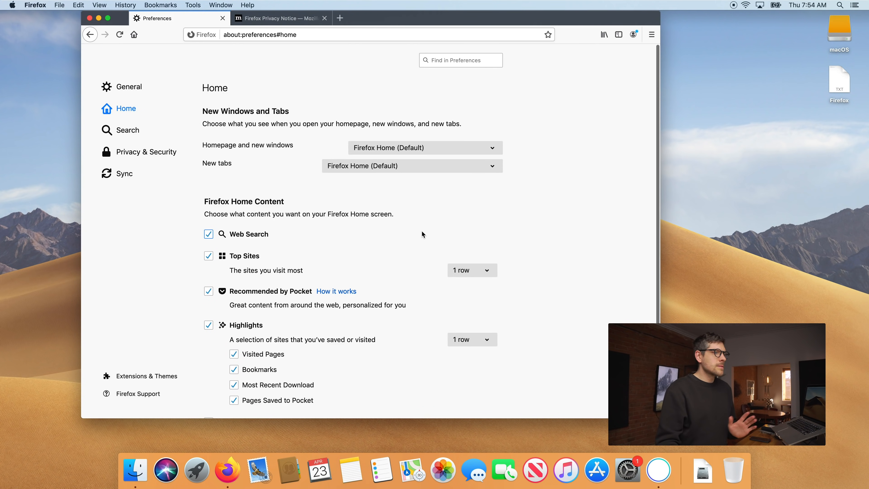
scroll("down", 3)
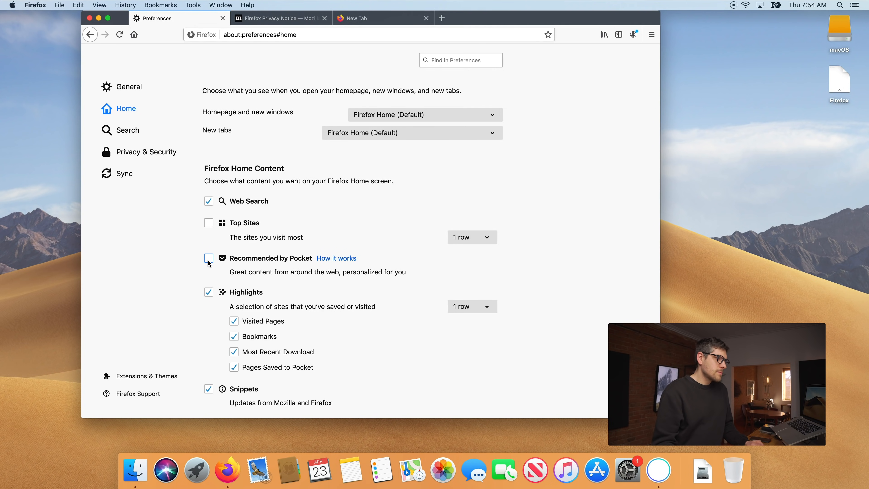
left_click(209, 292)
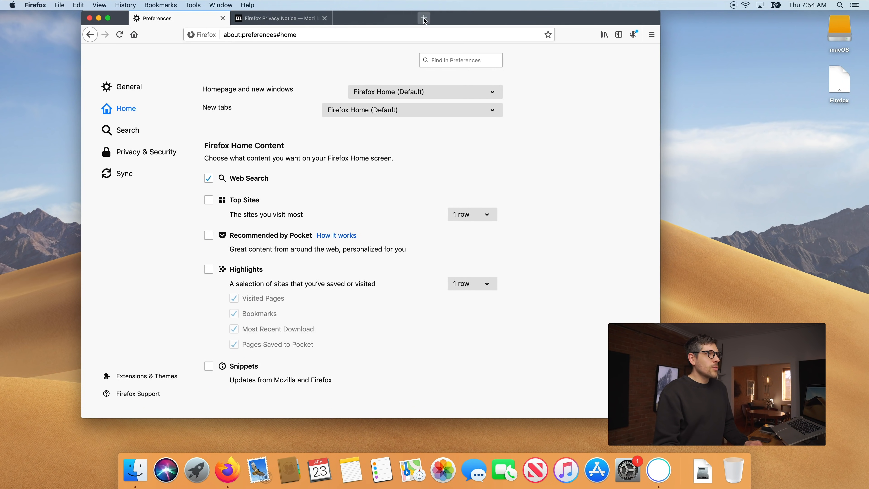
Check a fresh new tab and remove the shortcut from the toolbar
left_click(424, 18)
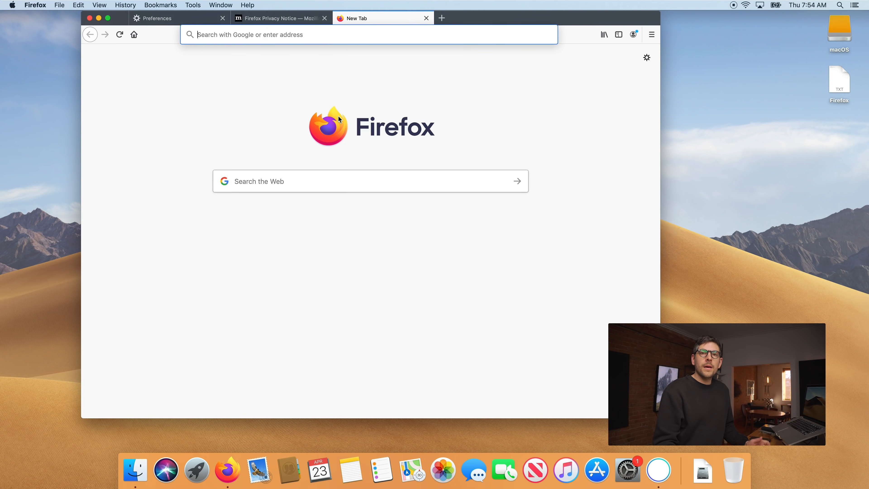
mouse_move(573, 80)
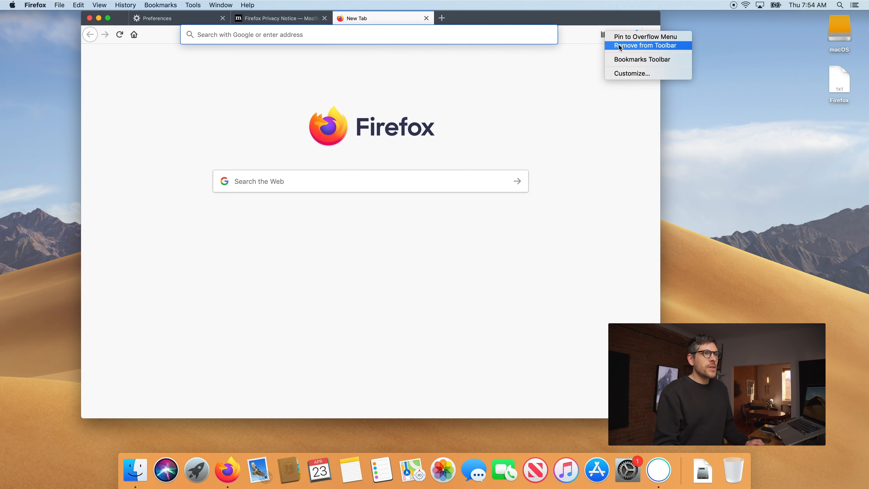
left_click(645, 45)
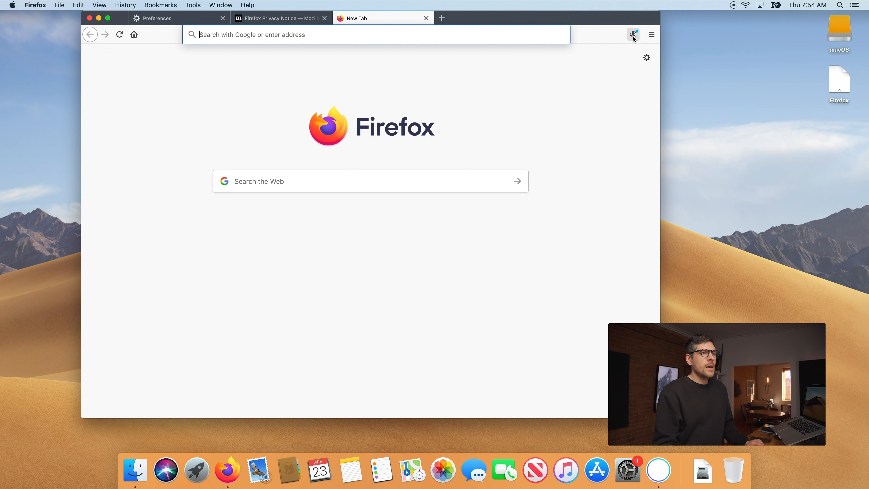
mouse_move(634, 35)
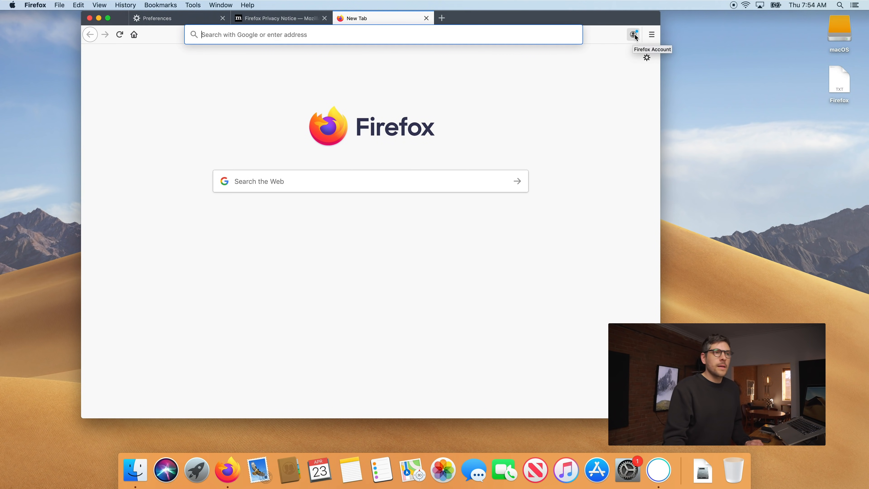
mouse_move(427, 18)
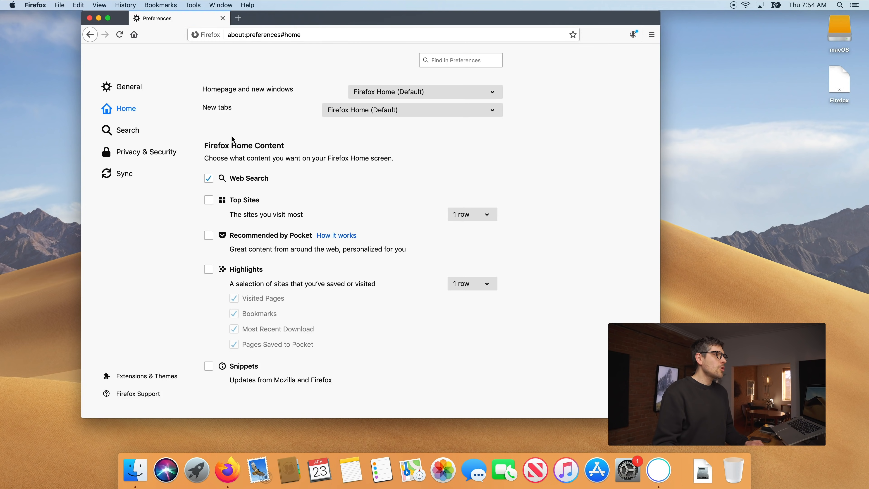
Set DuckDuckGo as default search engine and uncheck Provide search suggestions
left_click(126, 130)
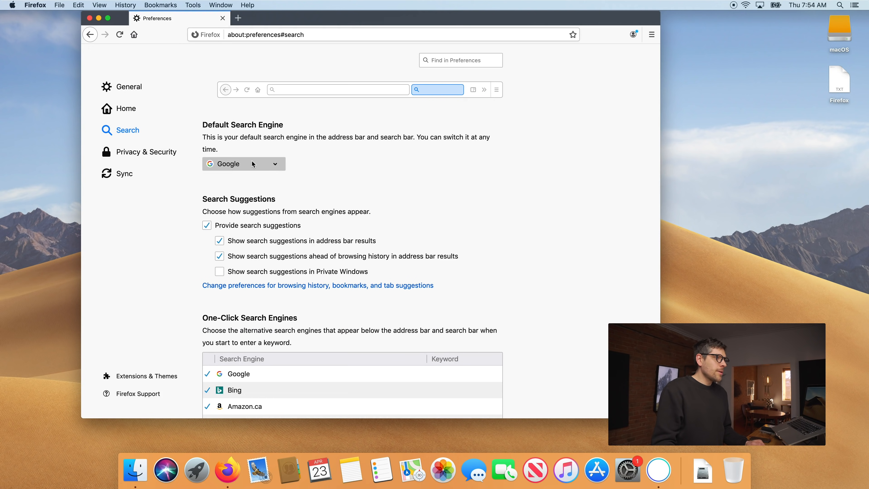
left_click(243, 163)
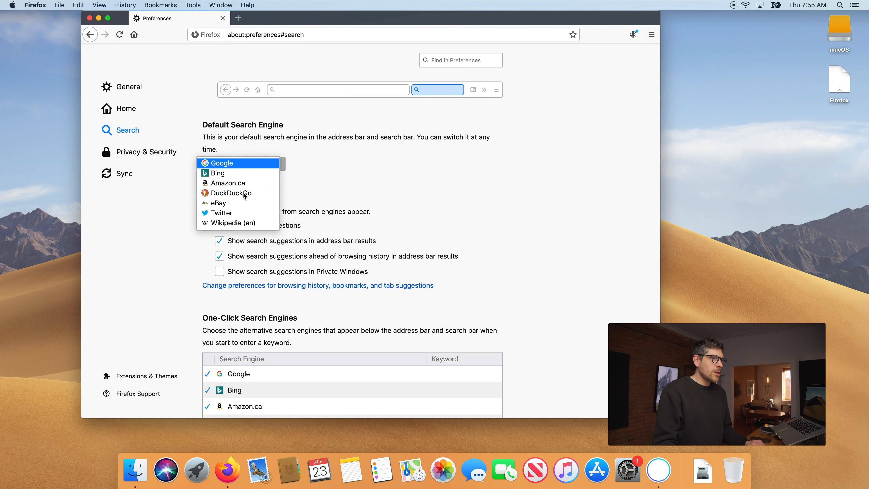
left_click(231, 193)
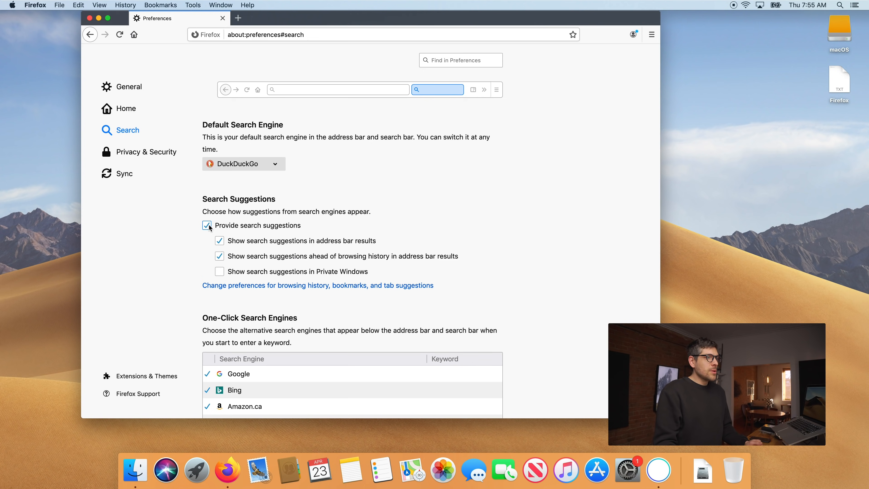
left_click(206, 225)
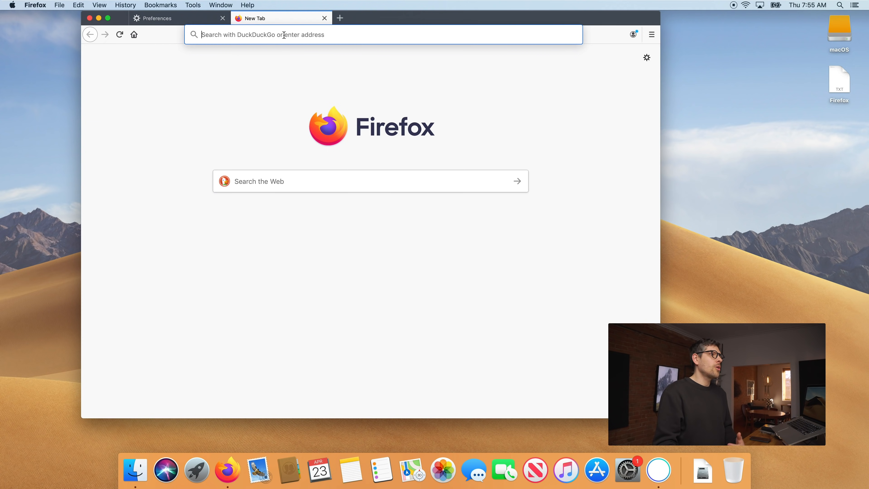
left_click(157, 18)
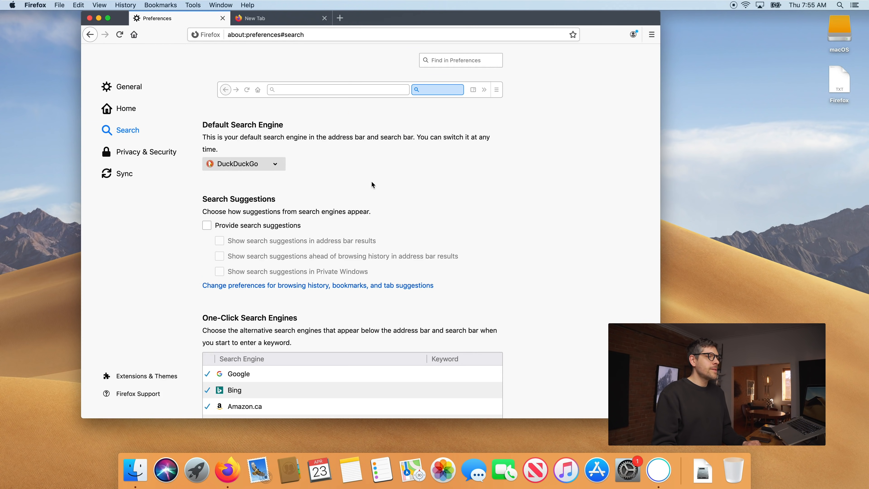
Select an alternative one-click search engine for removal, leaving only DuckDuckGo
scroll("down", 3)
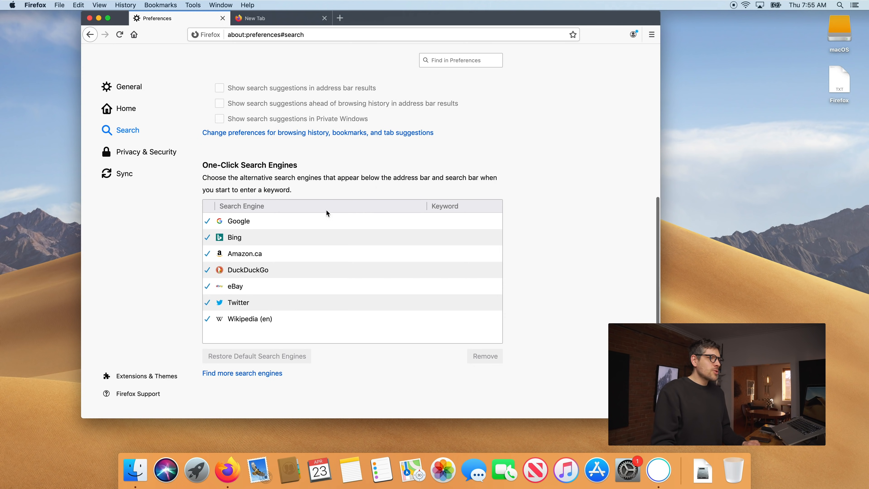
left_click(484, 356)
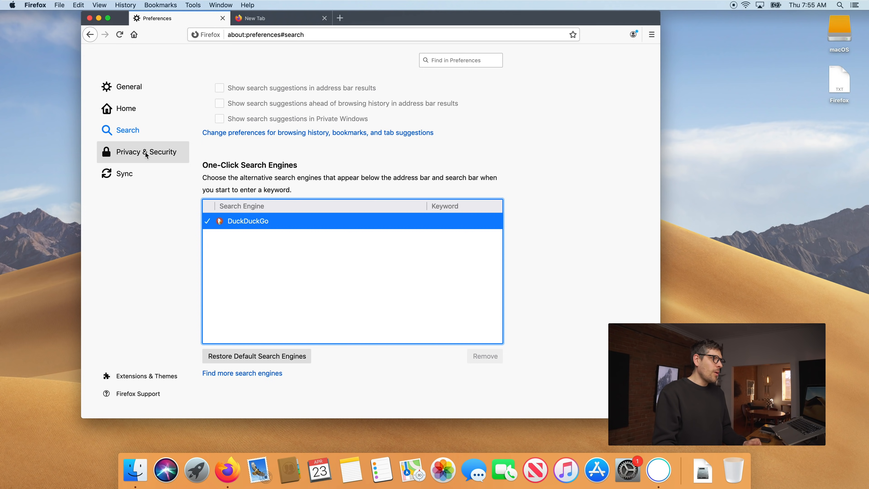
Set tracking protection to Custom with cookie blocking on all third-party cookies
left_click(146, 152)
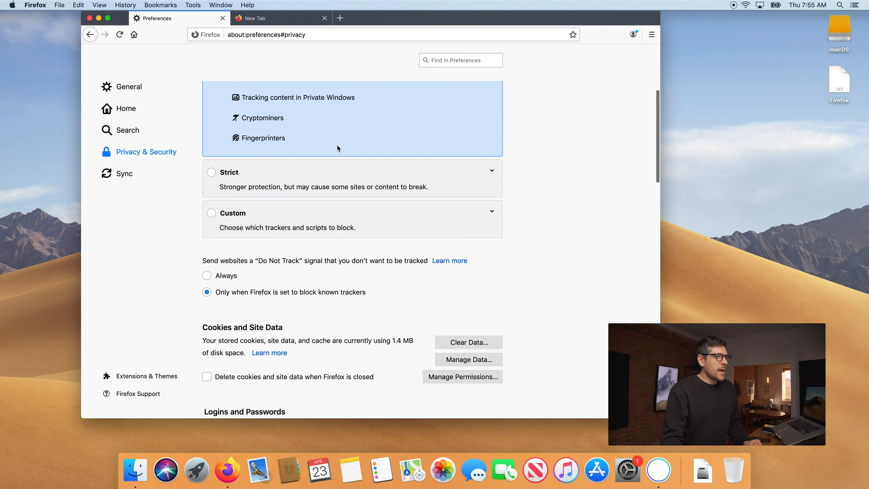
left_click(211, 213)
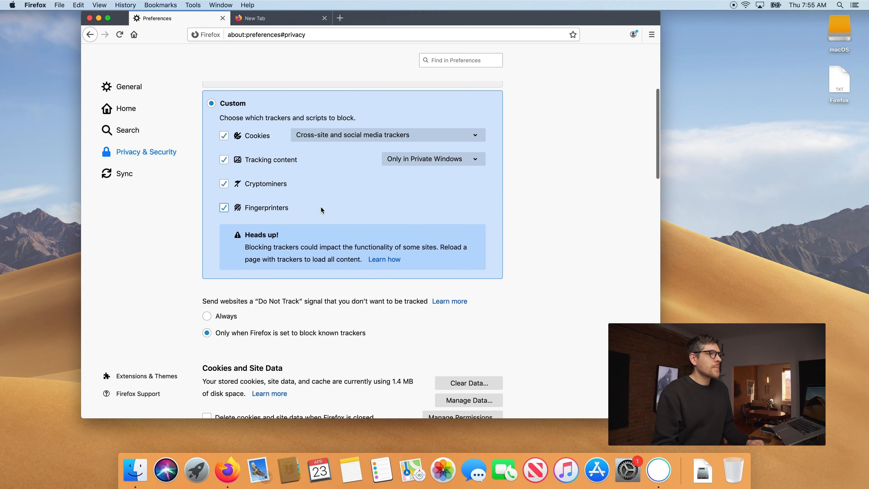
left_click(386, 135)
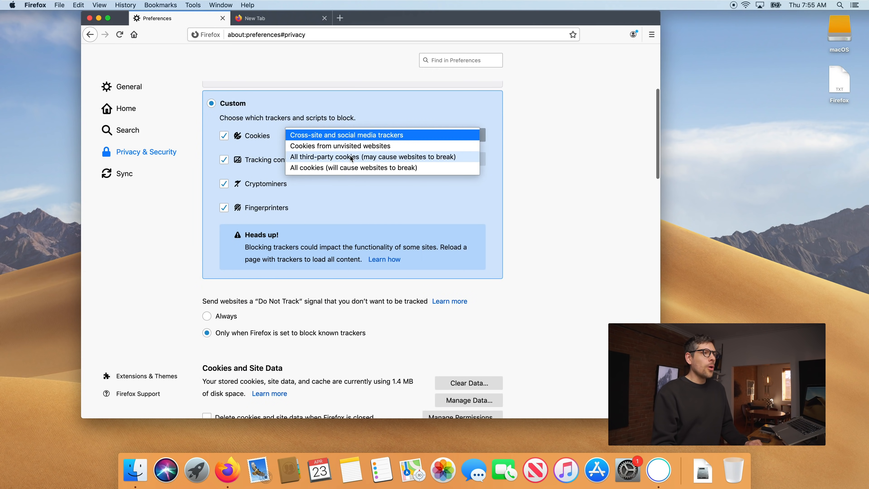
left_click(372, 156)
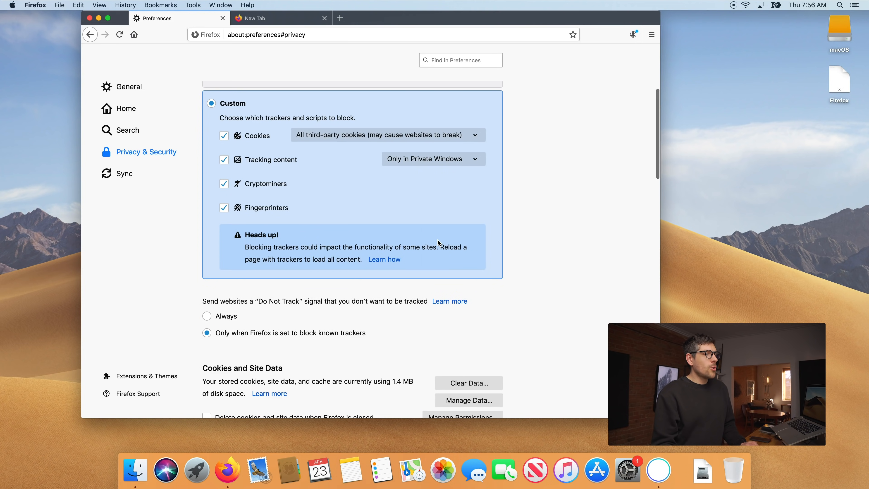
Select Always under Do Not Track so the signal is sent to every website
scroll("down", 3)
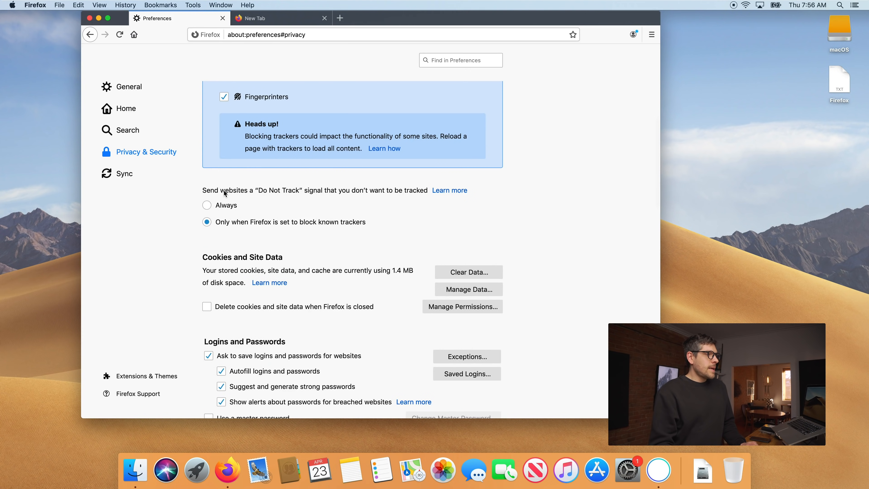
mouse_move(271, 195)
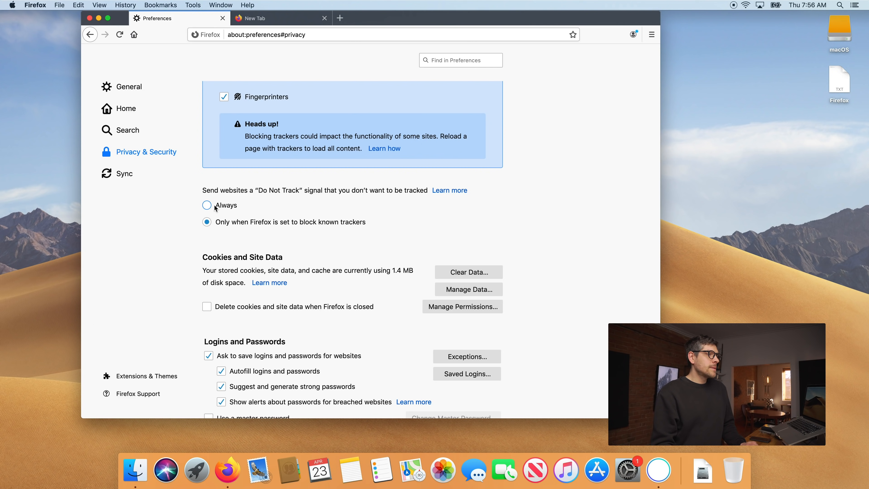
left_click(207, 205)
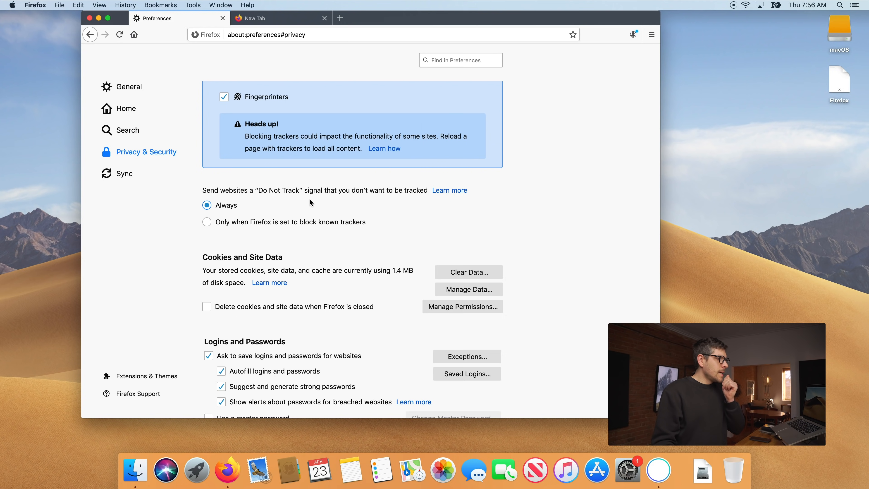
Enable deleting cookies and site data when Firefox is closed
scroll("down", 3)
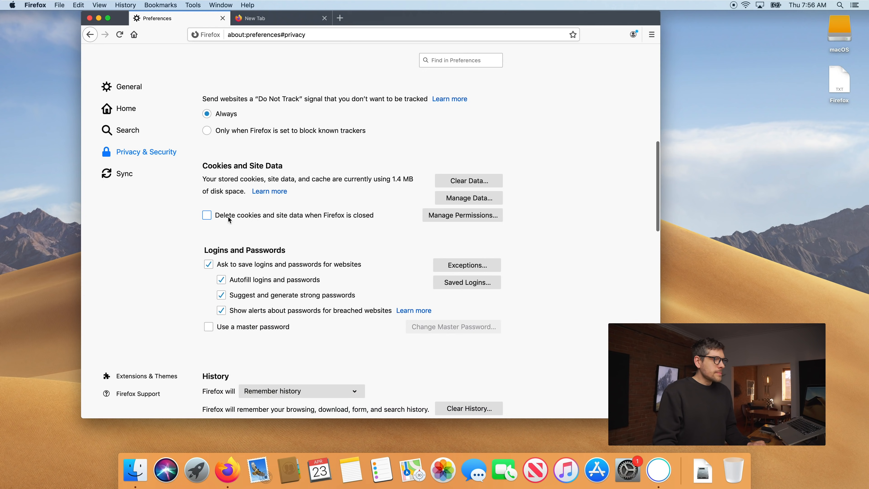
mouse_move(227, 219)
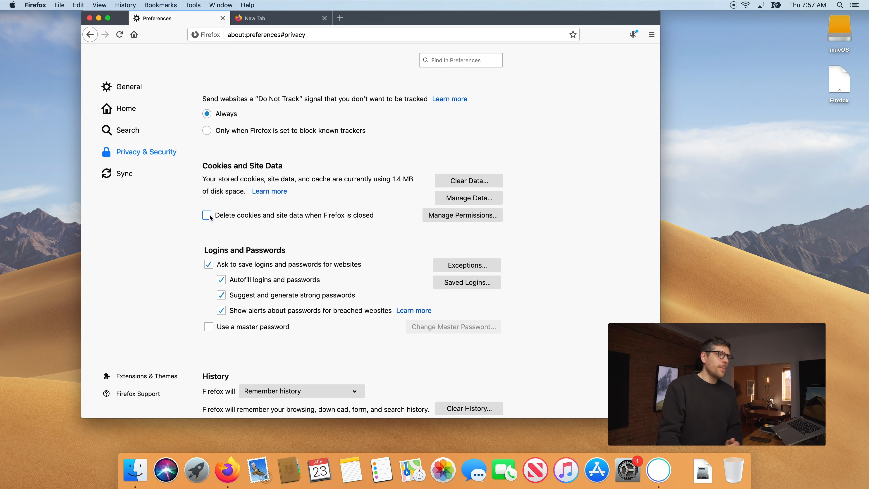
left_click(207, 215)
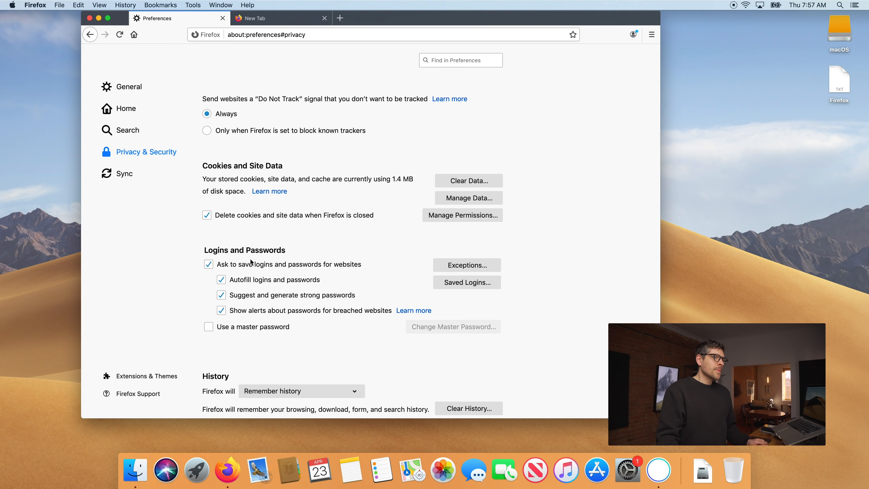
Turn off saving logins and passwords and breached-website password alerts
scroll("down", 3)
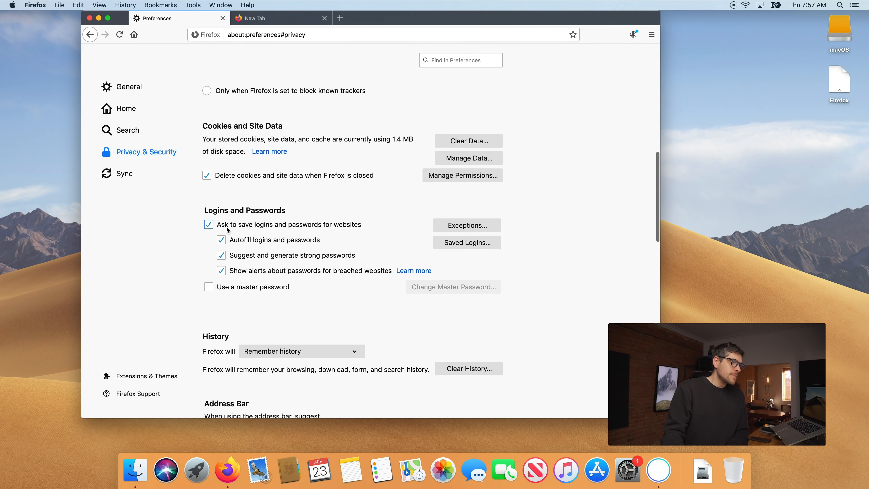
left_click(207, 224)
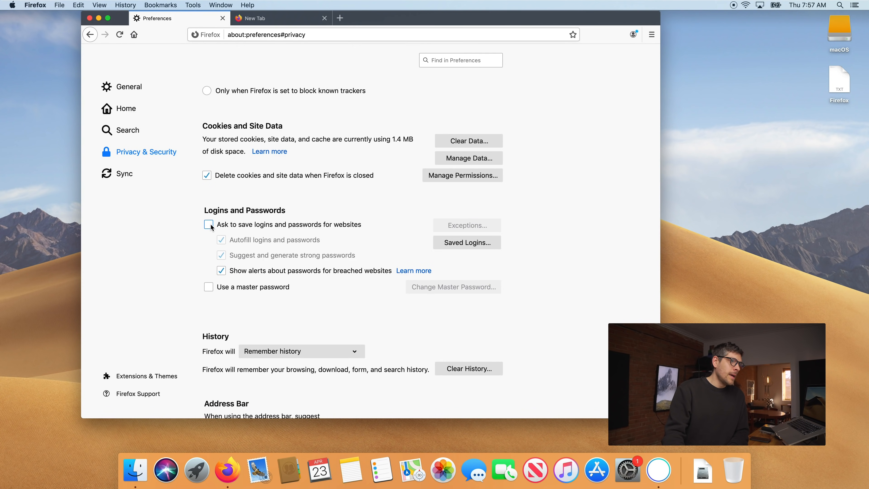
left_click(207, 225)
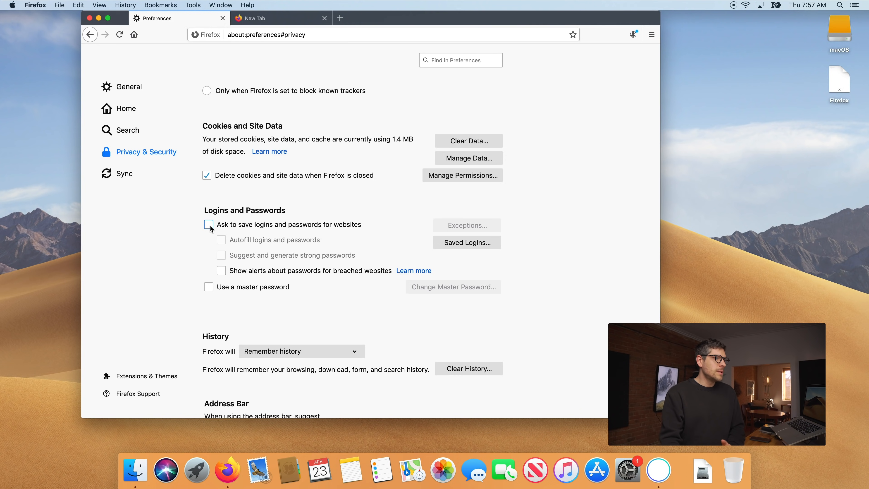
scroll("down", 3)
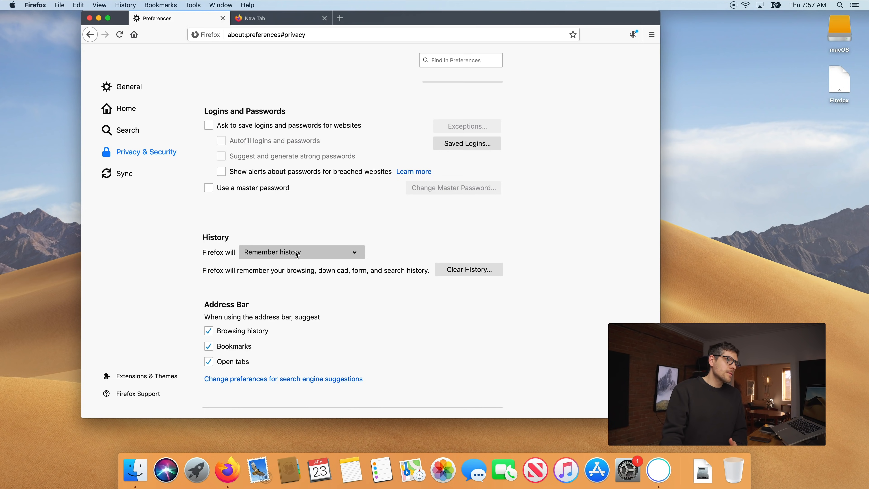
Use custom history settings and clear history whenever Firefox closes
left_click(301, 252)
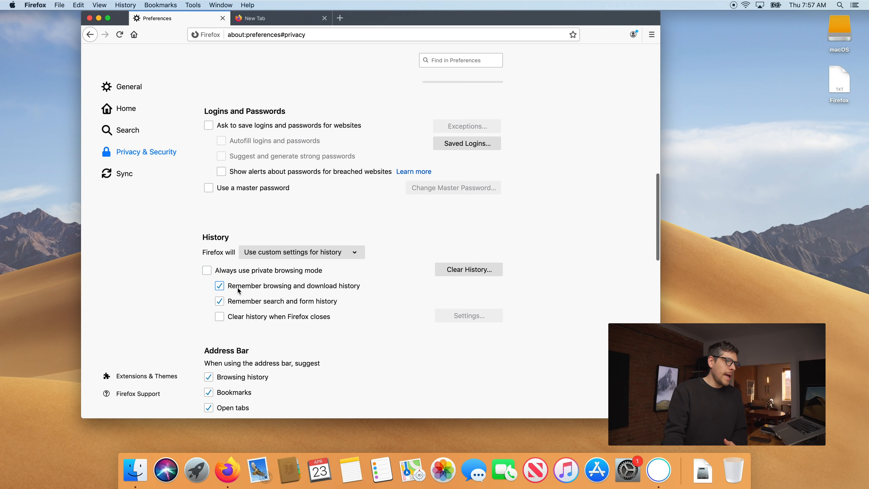
left_click(220, 316)
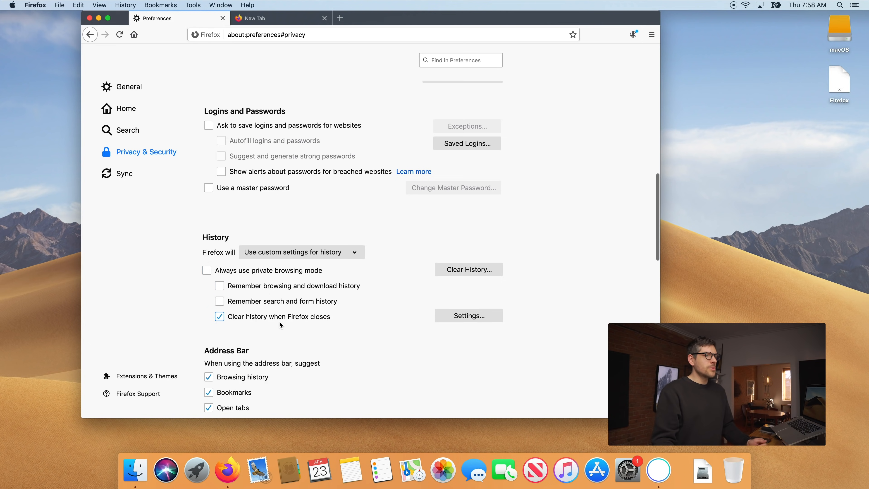
mouse_move(326, 323)
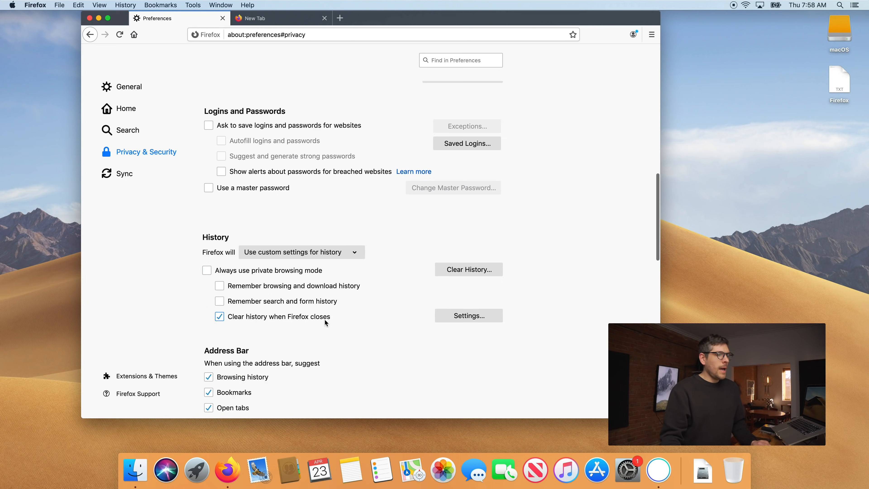
Stop sending technical and interaction data to Mozilla under Firefox Data Collection and Use
scroll("down", 3)
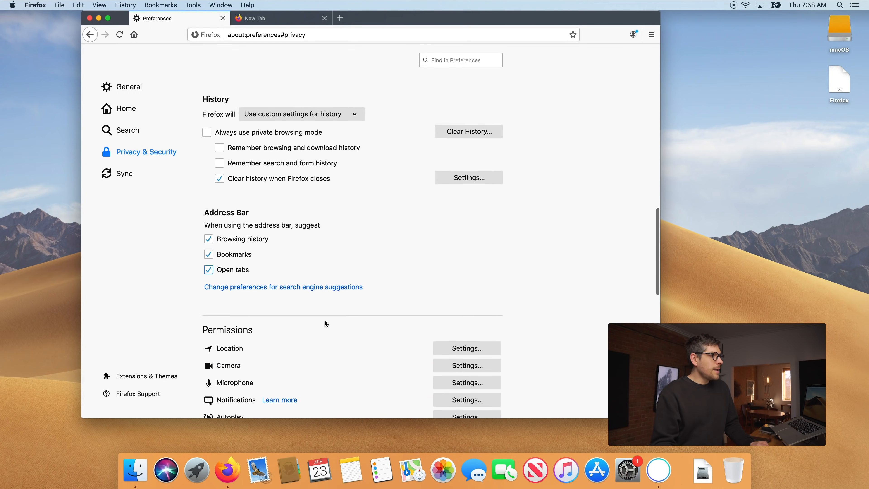
scroll("down", 3)
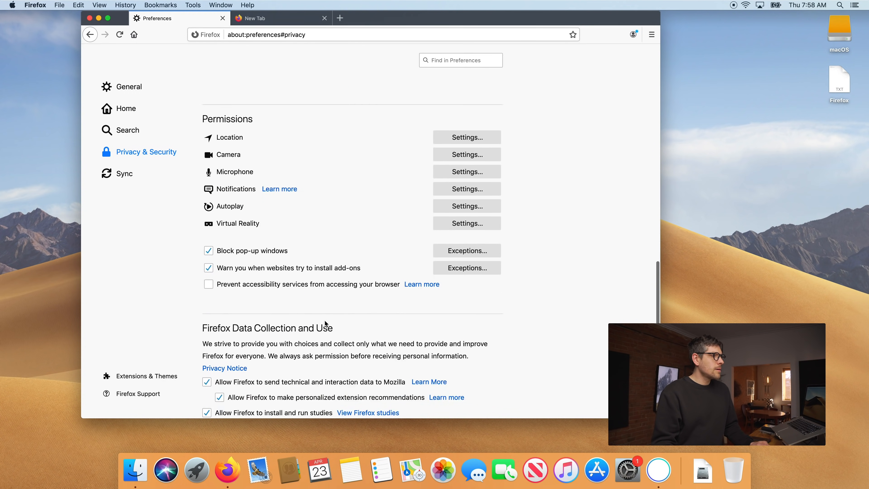
scroll("down", 3)
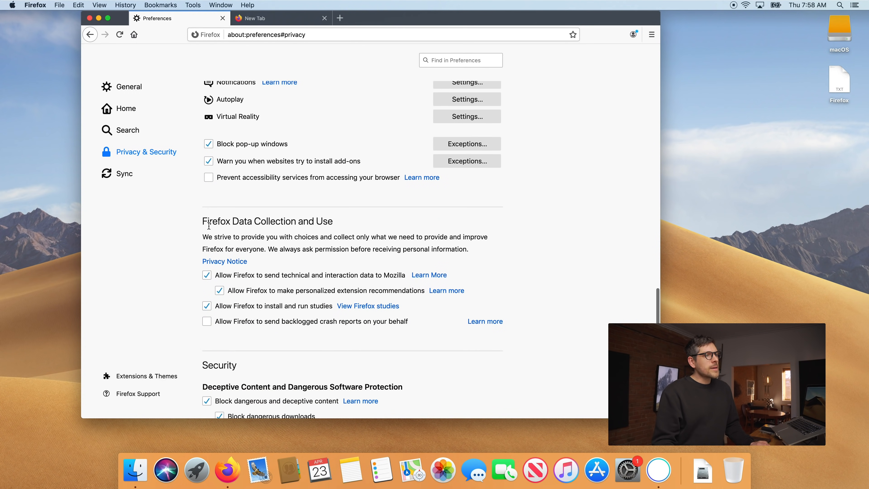
left_click(207, 305)
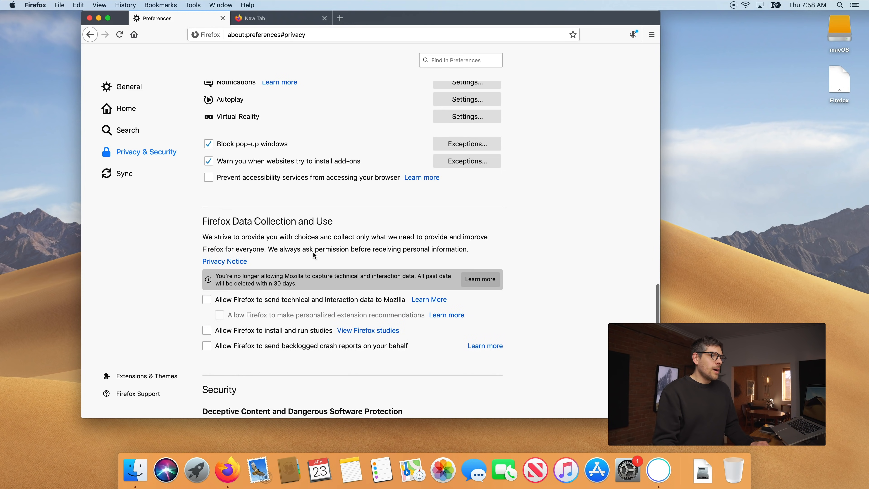
mouse_move(465, 244)
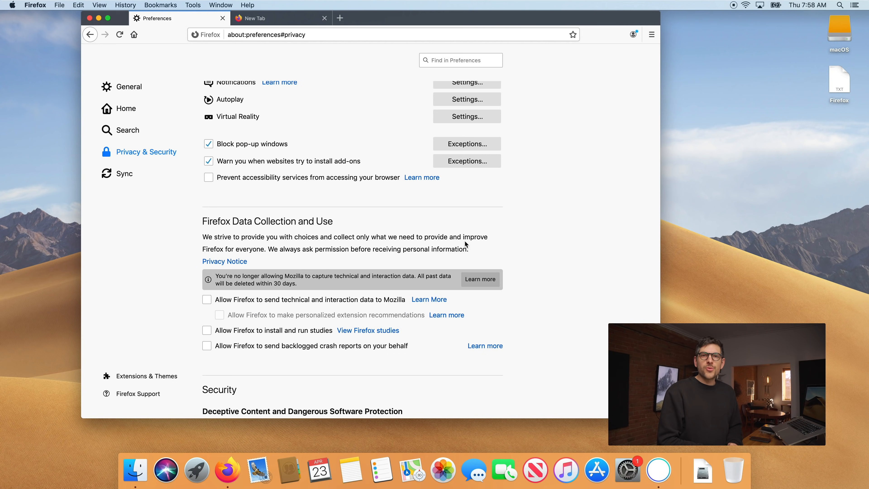
scroll("down", 3)
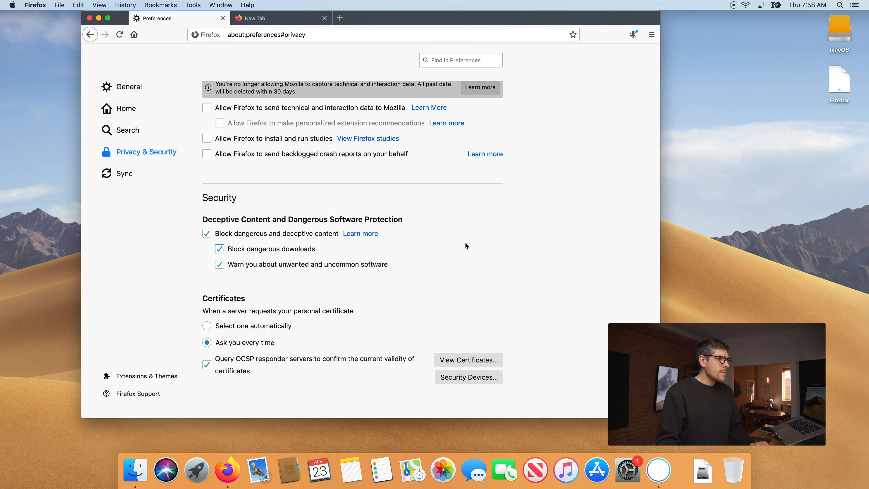
scroll("up", 3)
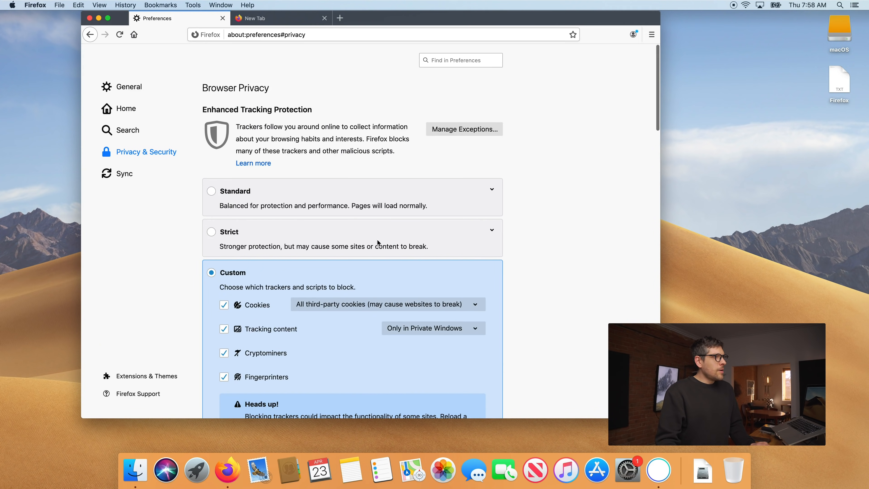
Show the Sync section of the preferences
left_click(124, 173)
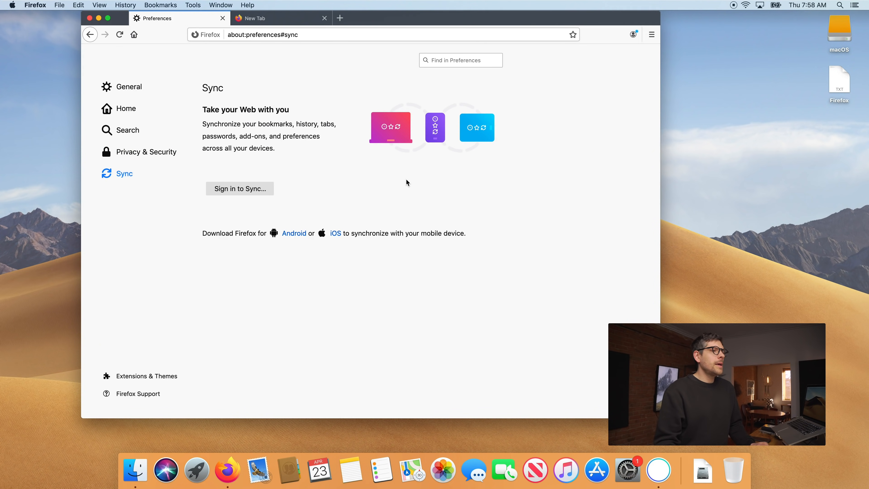
mouse_move(397, 182)
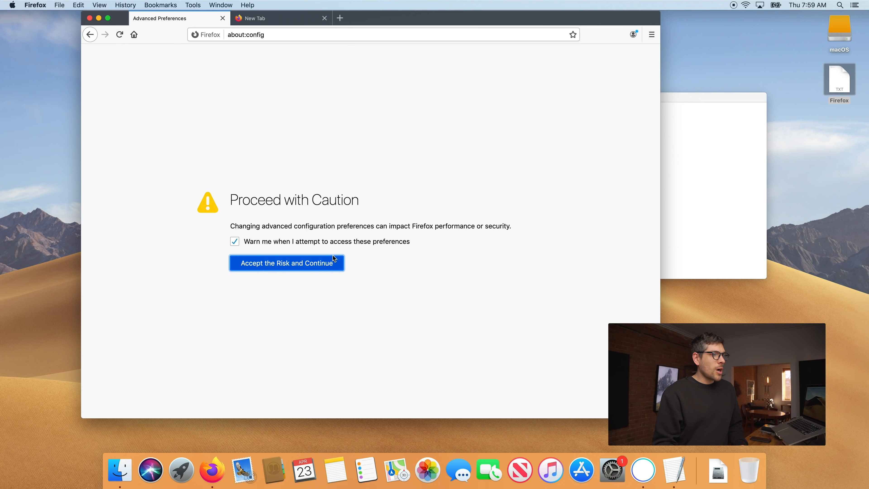
In about:config, toggle identity.fxaccounts.enabled to false and start quitting with Cmd+Q
left_click(286, 262)
type("identity.fxaccounts.enabled")
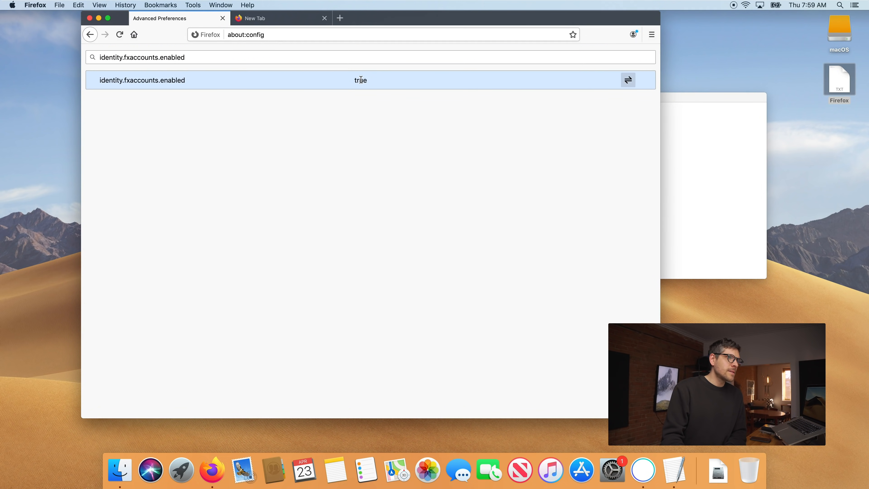
left_click(627, 80)
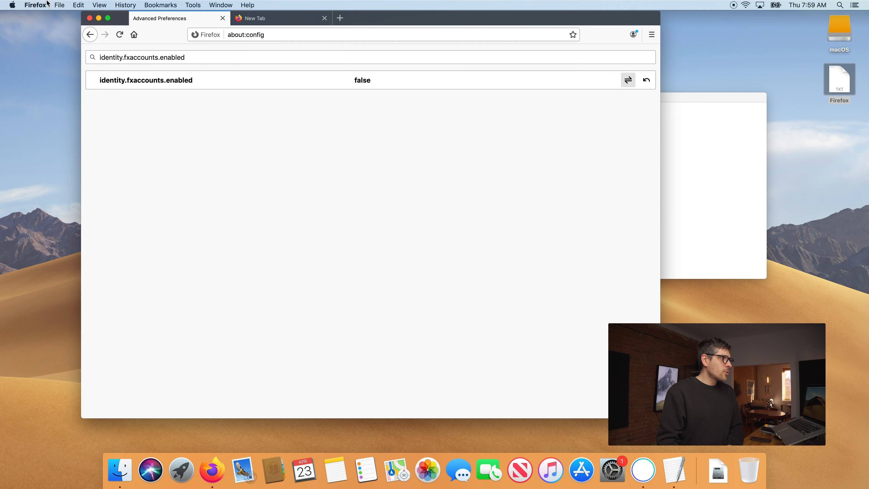
key("cmd+q")
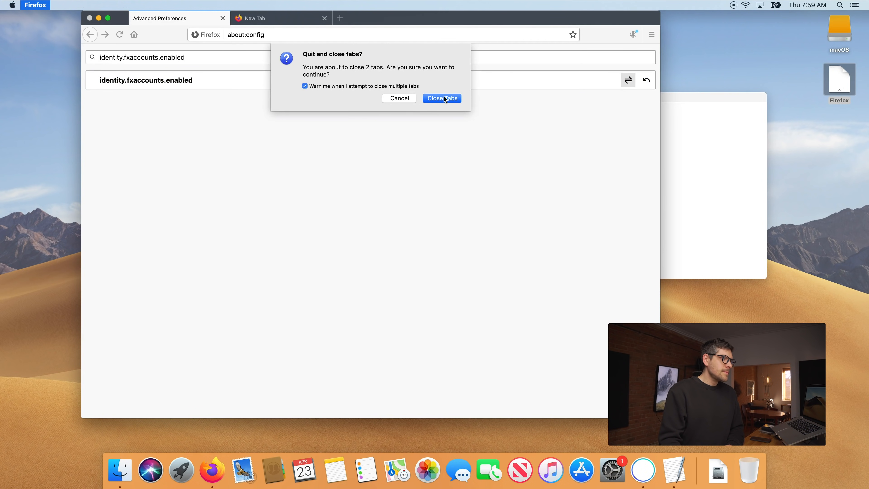
Confirm quitting, relaunch Firefox from the Dock and bring up the Add-ons Manager
left_click(442, 98)
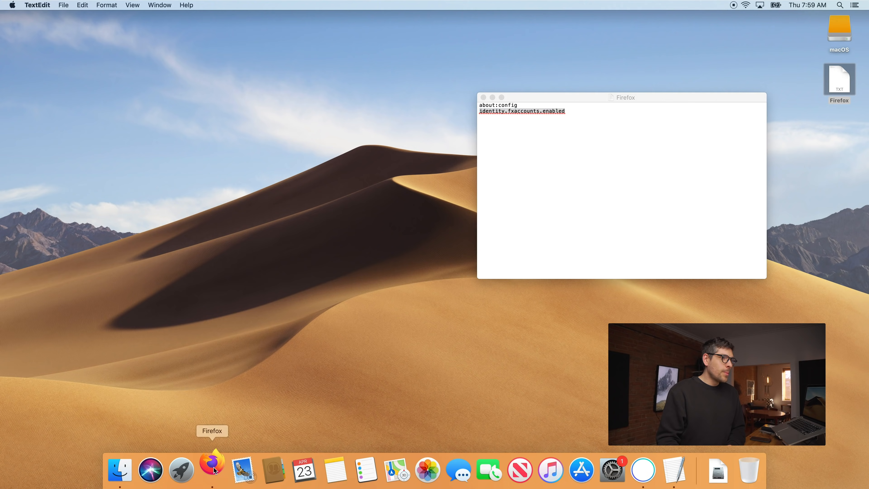
left_click(212, 470)
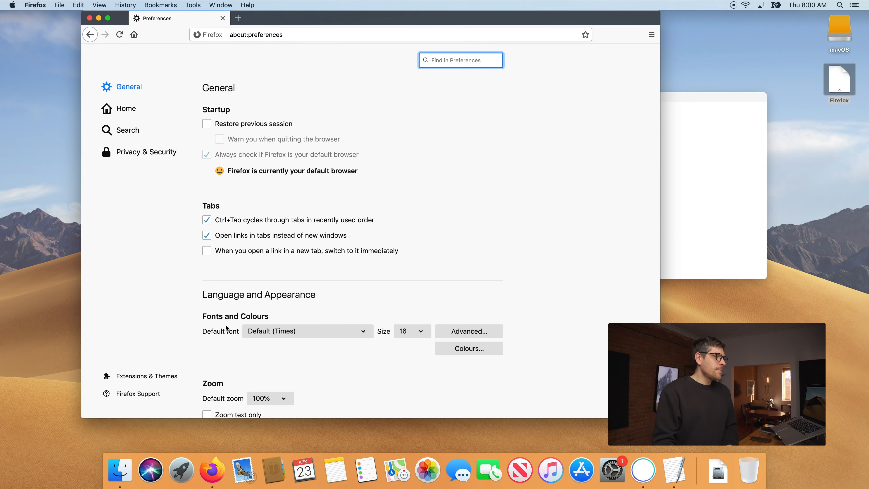
left_click(148, 376)
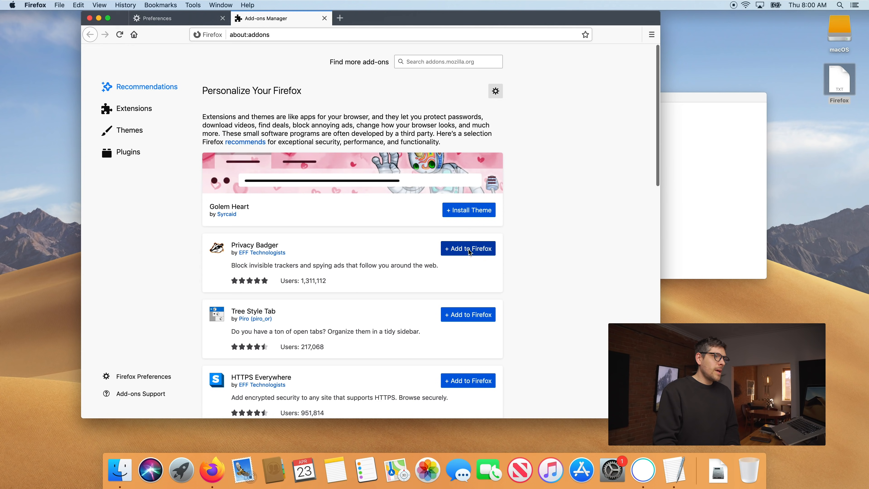
Install Privacy Badger from the recommendations, granting its permissions
left_click(467, 247)
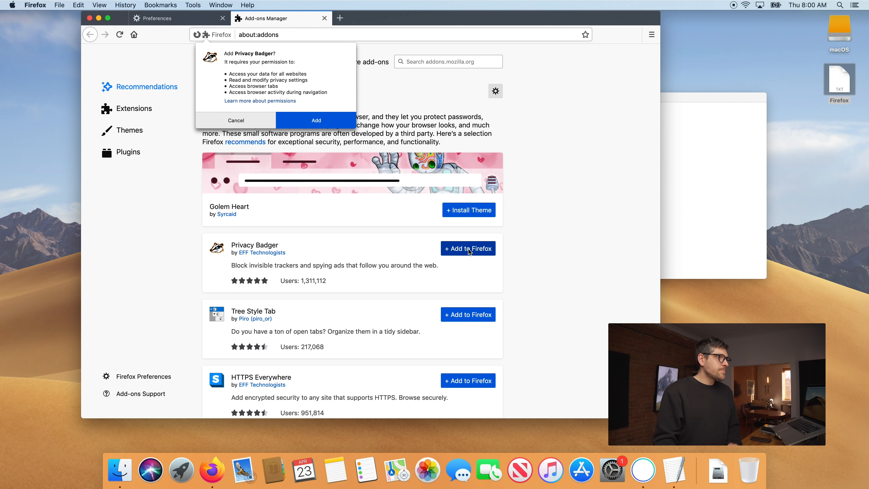
left_click(316, 120)
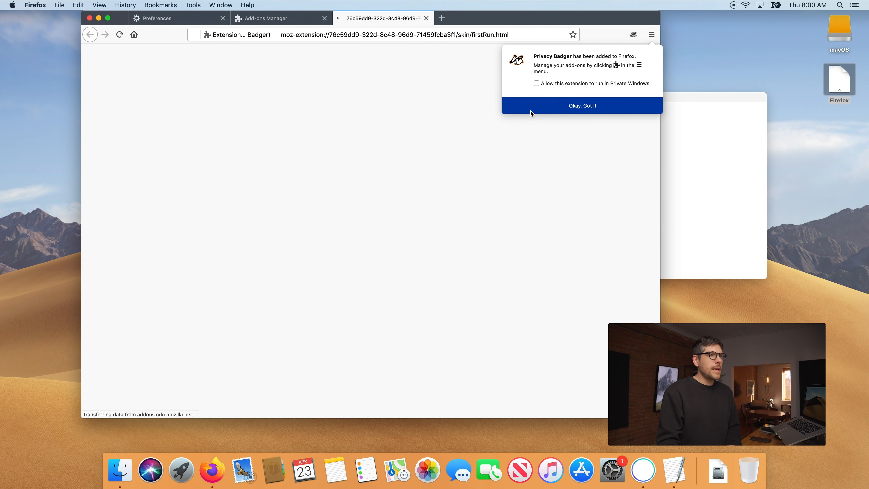
left_click(535, 83)
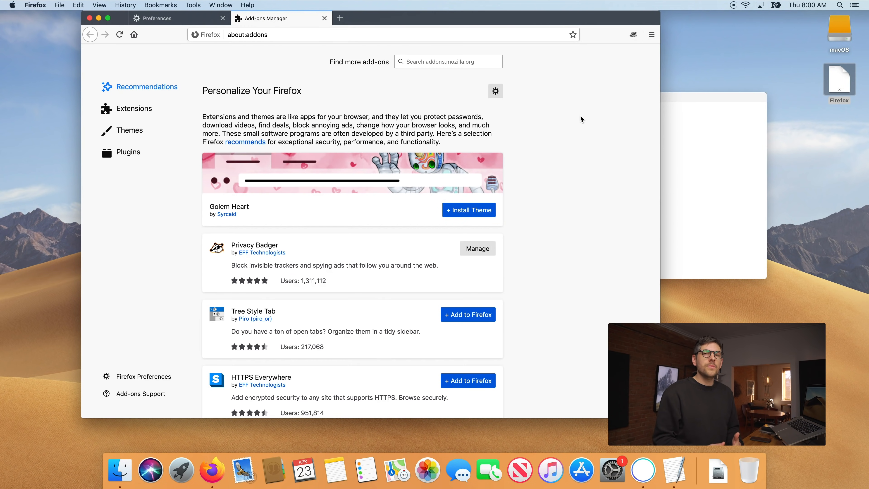
mouse_move(546, 168)
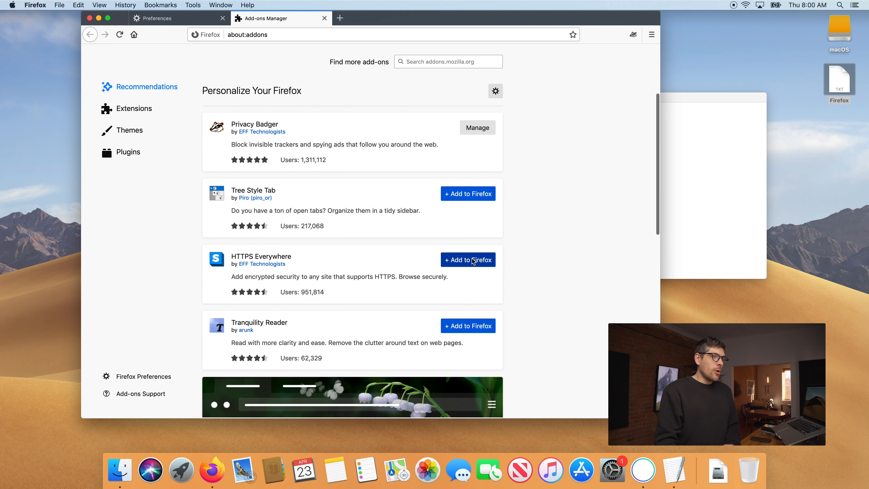
Install HTTPS Everywhere and switch on Encrypt All Sites Eligible from its toolbar icon
left_click(467, 259)
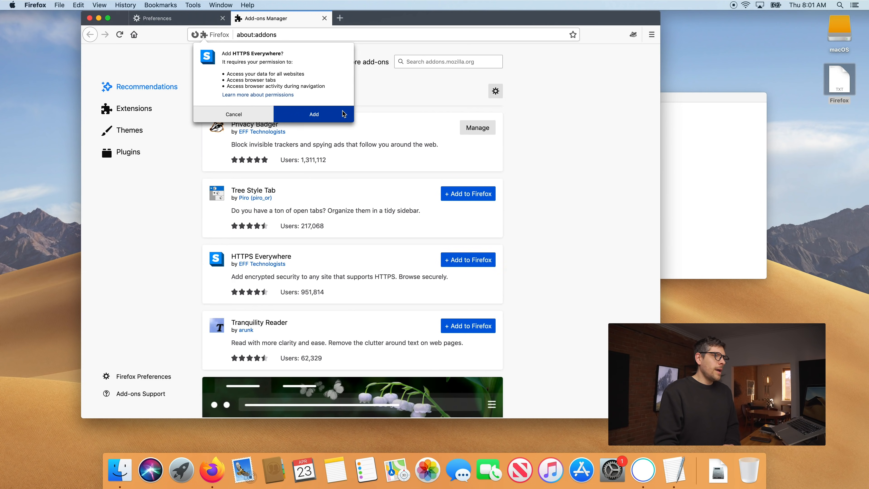
left_click(314, 114)
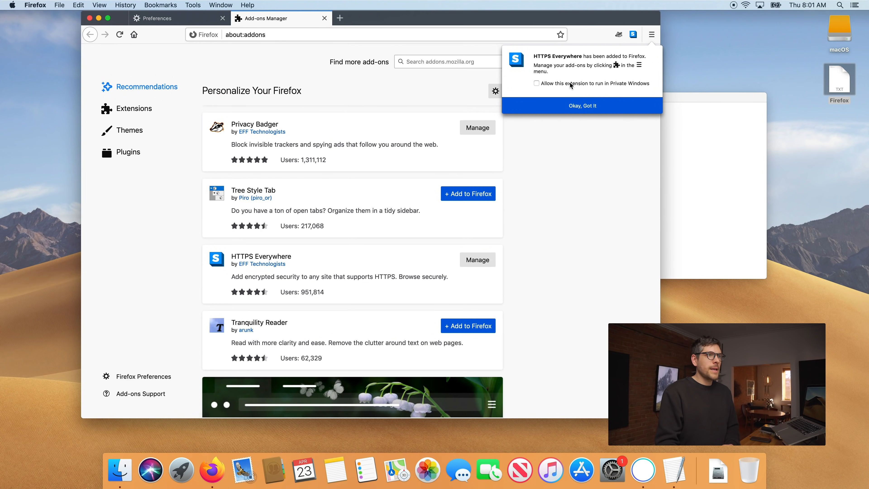
left_click(581, 106)
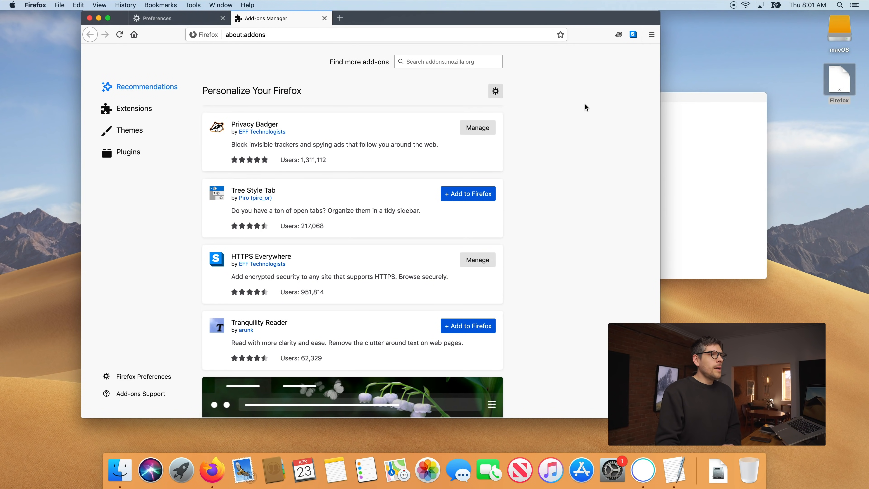
left_click(632, 34)
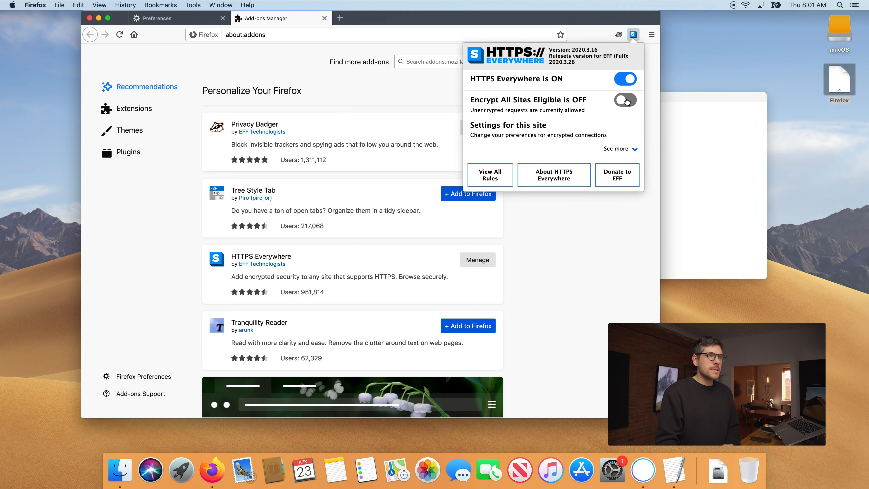
left_click(625, 101)
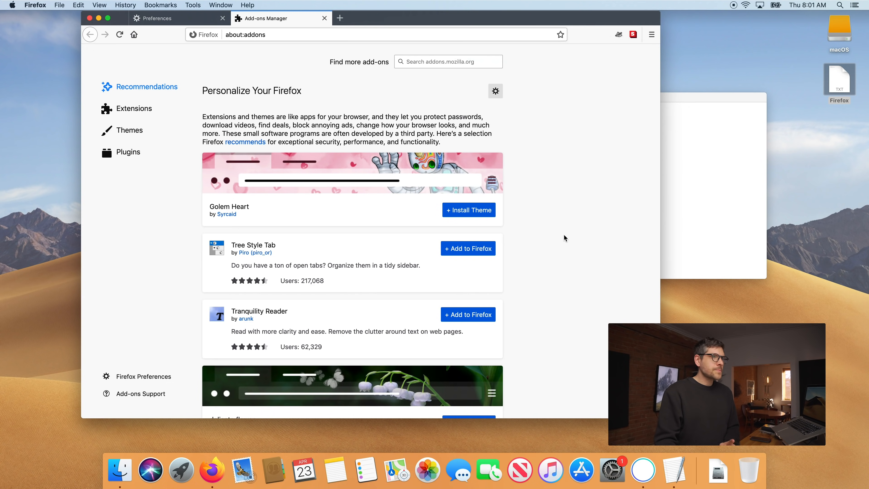
Search addons.mozilla.org for 'con' and go to the Firefox Multi-Account Containers page
left_click(447, 62)
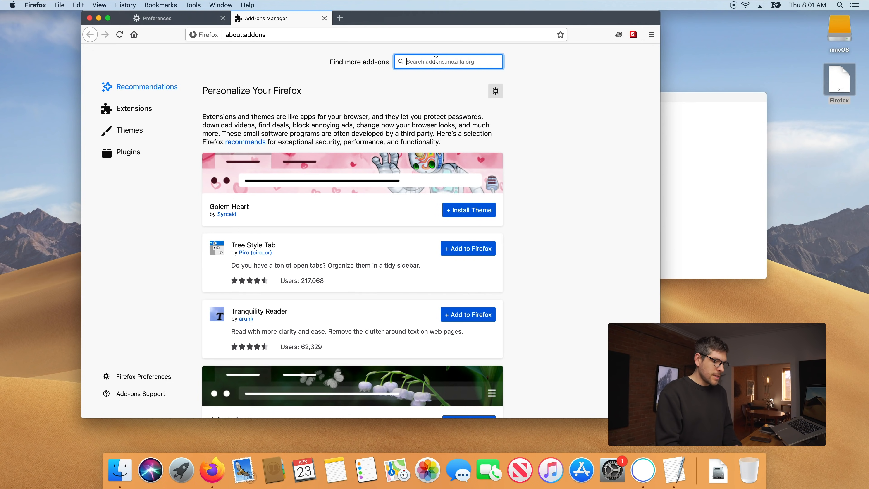
type("containers")
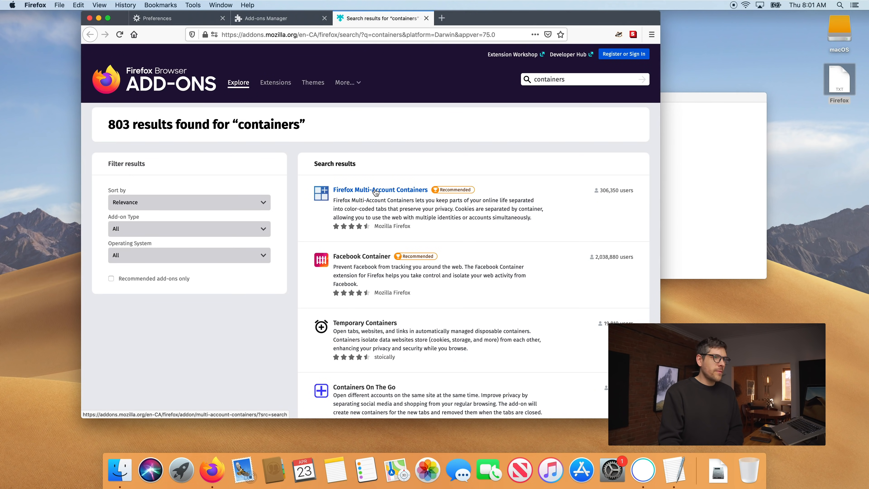
left_click(380, 189)
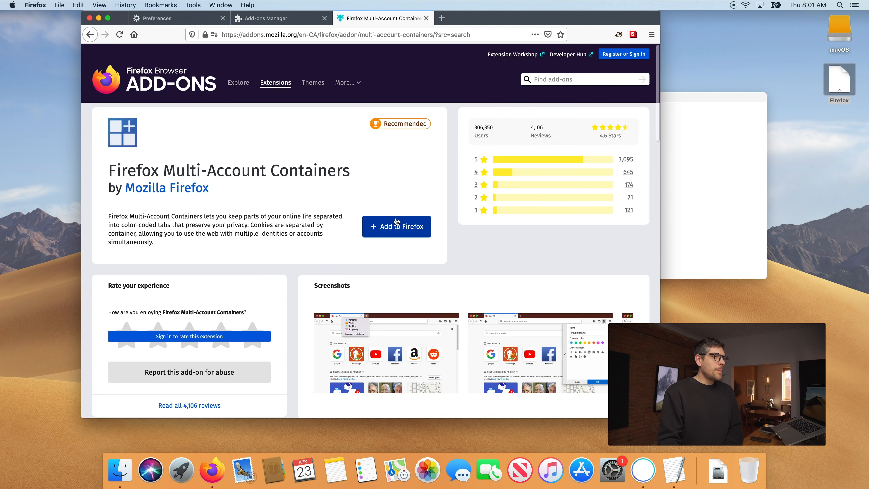
Install Firefox Multi-Account Containers, granting its permissions, and close the Preferences tab
left_click(395, 226)
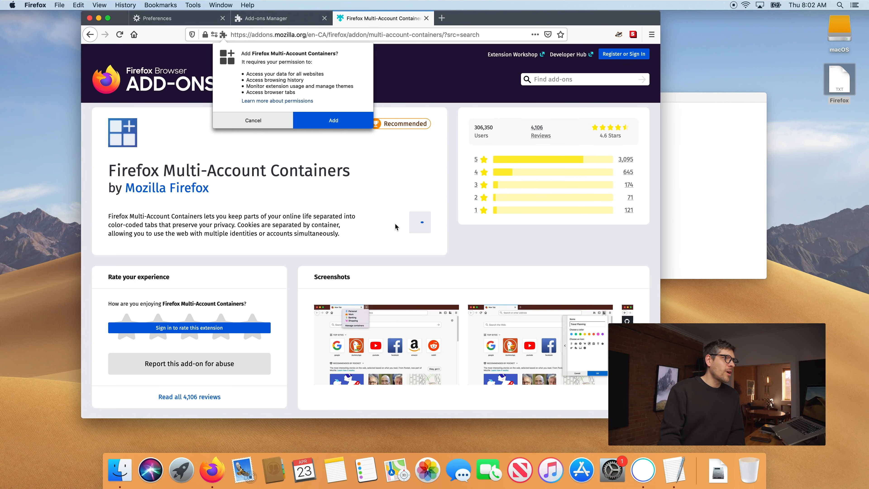
left_click(333, 120)
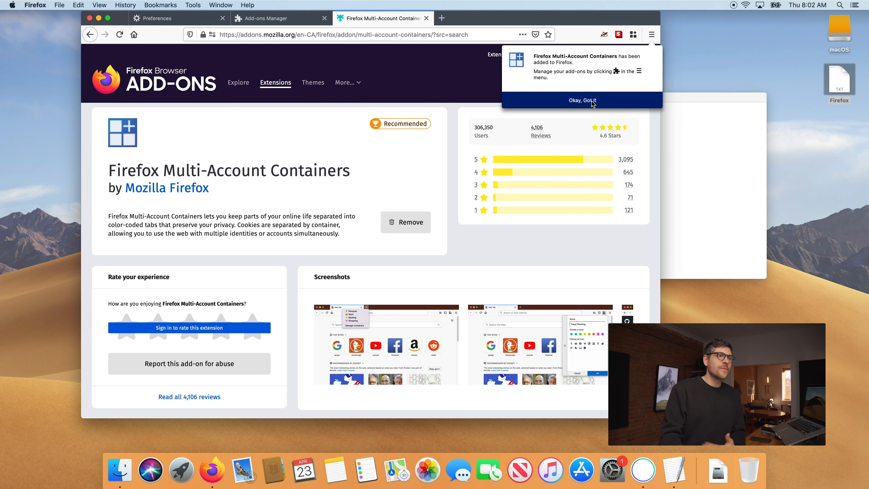
left_click(581, 101)
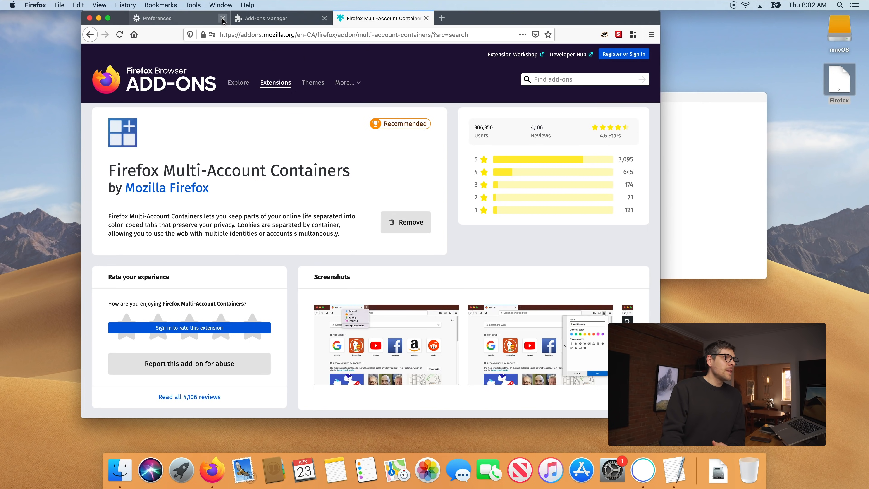
Close the Add-ons Manager tab and step through the Multi-Account Containers onboarding panels
left_click(222, 18)
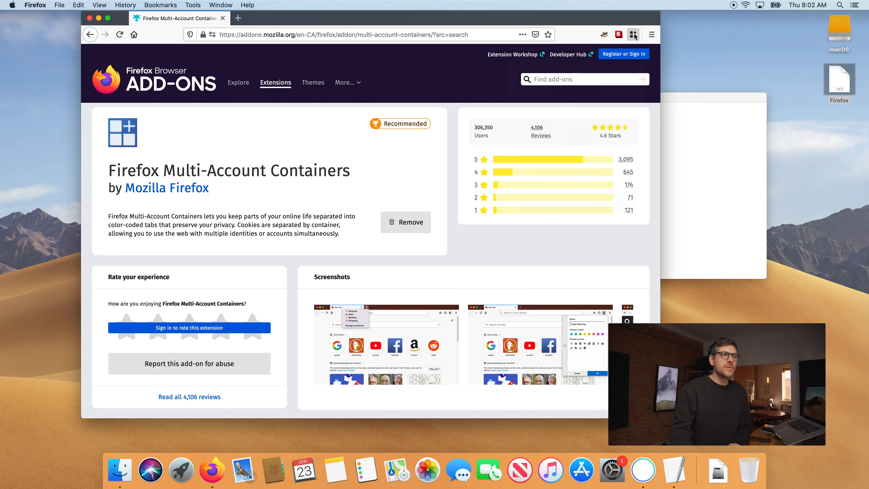
left_click(633, 34)
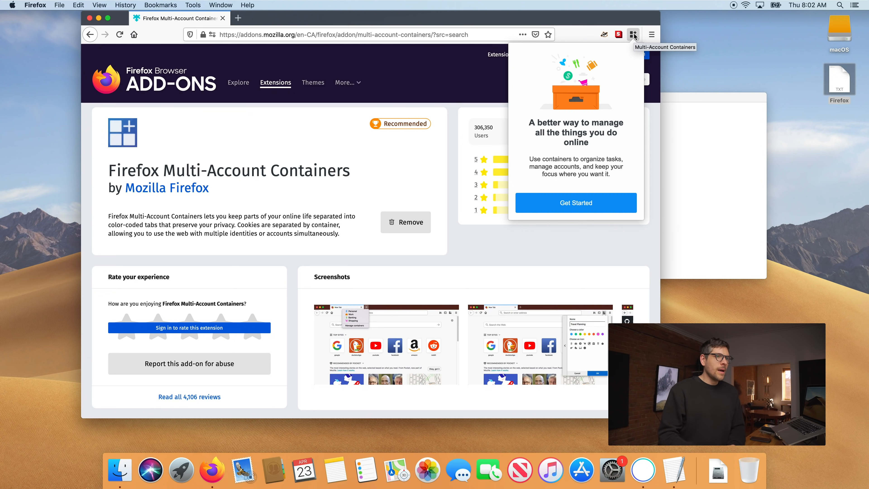
mouse_move(603, 120)
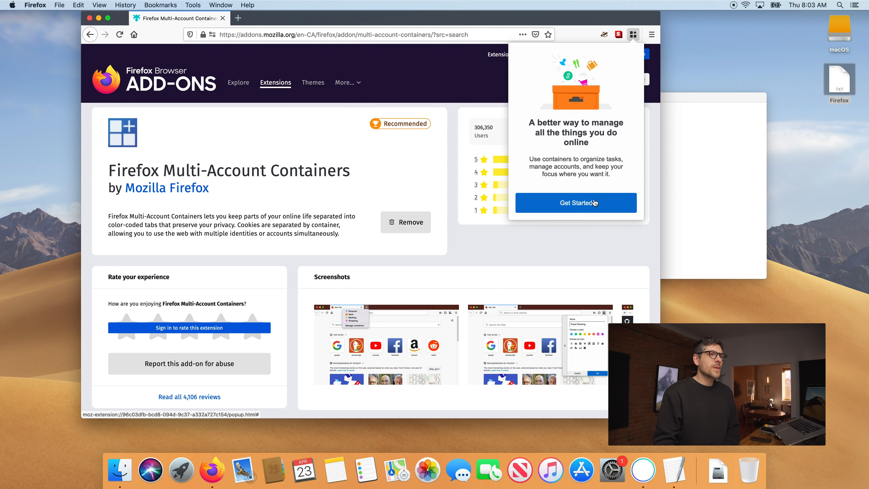
left_click(575, 202)
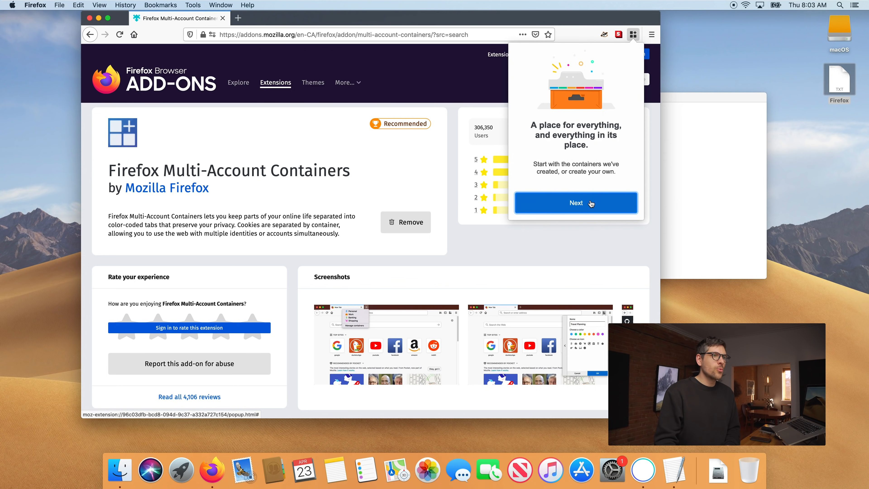
left_click(575, 202)
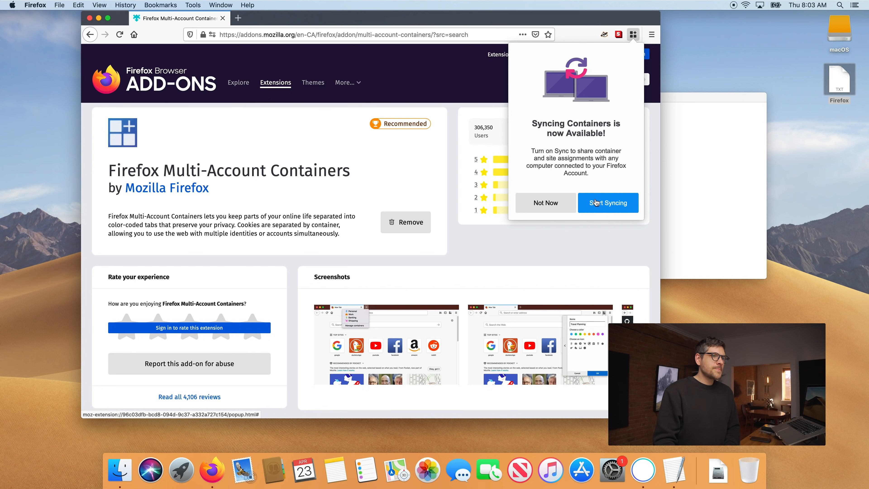
mouse_move(610, 205)
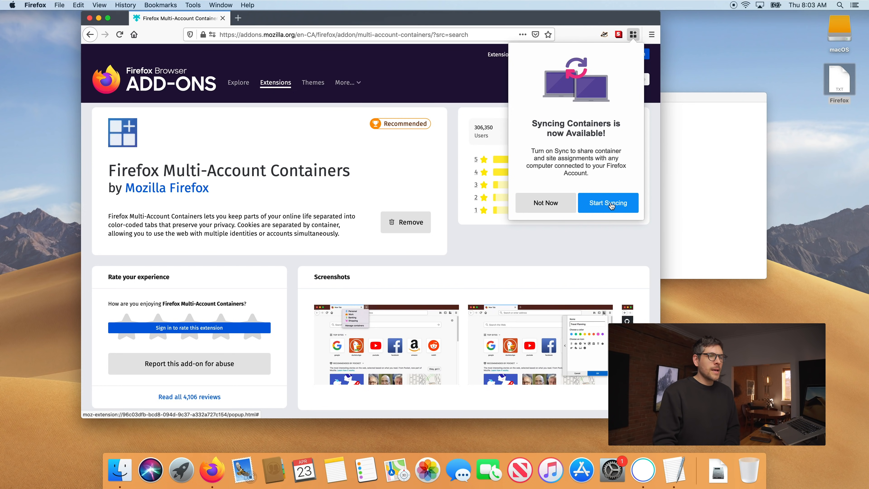
left_click(545, 202)
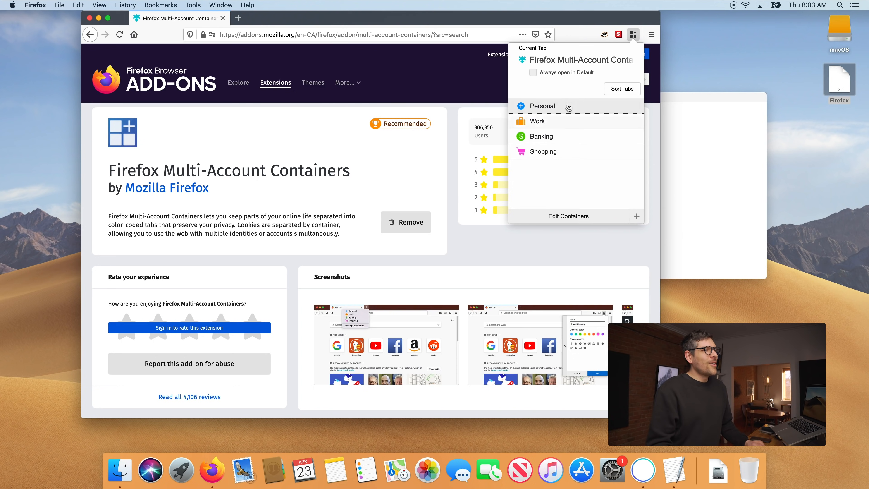
mouse_move(568, 217)
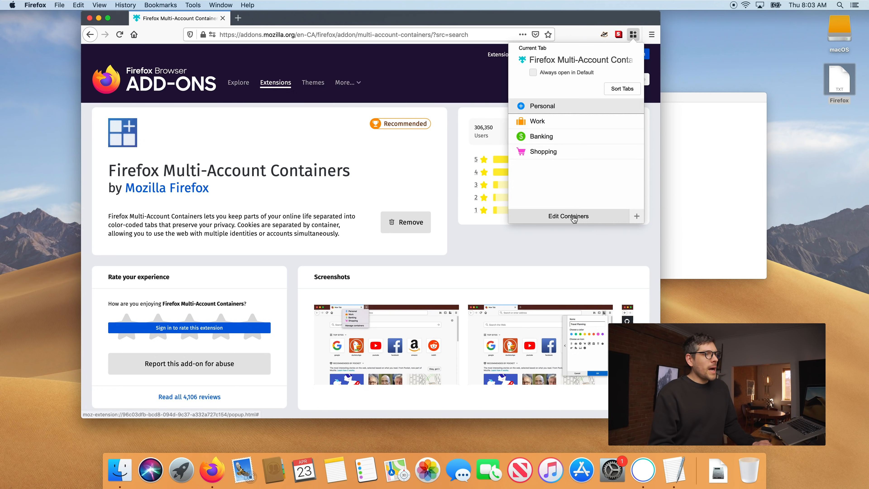
Delete the default Personal, Work, Banking and Shopping containers and finish editing the list
left_click(568, 215)
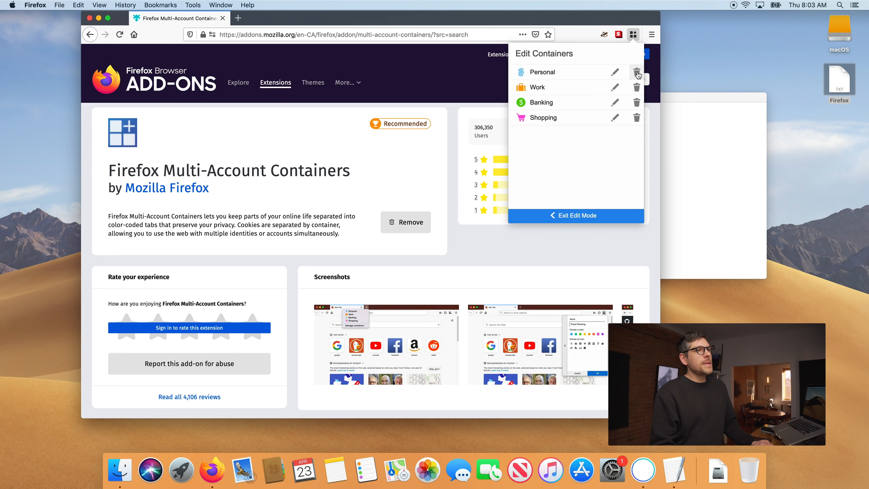
left_click(637, 74)
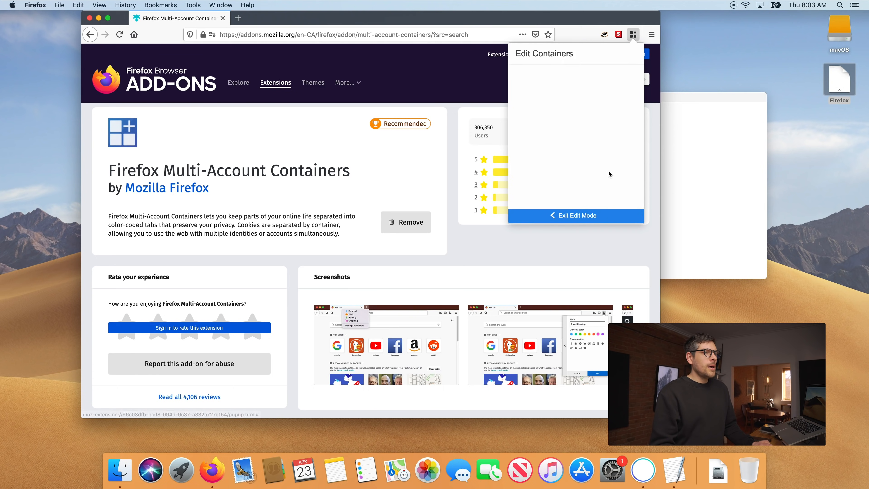
left_click(575, 215)
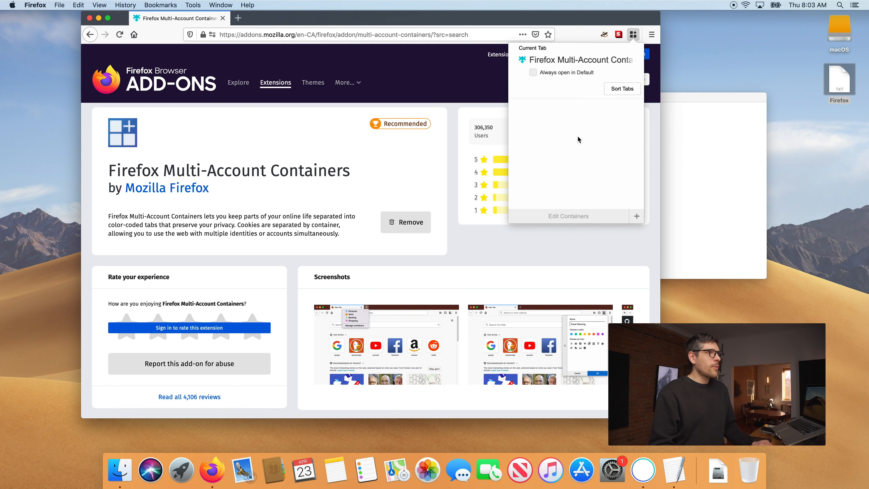
type("f")
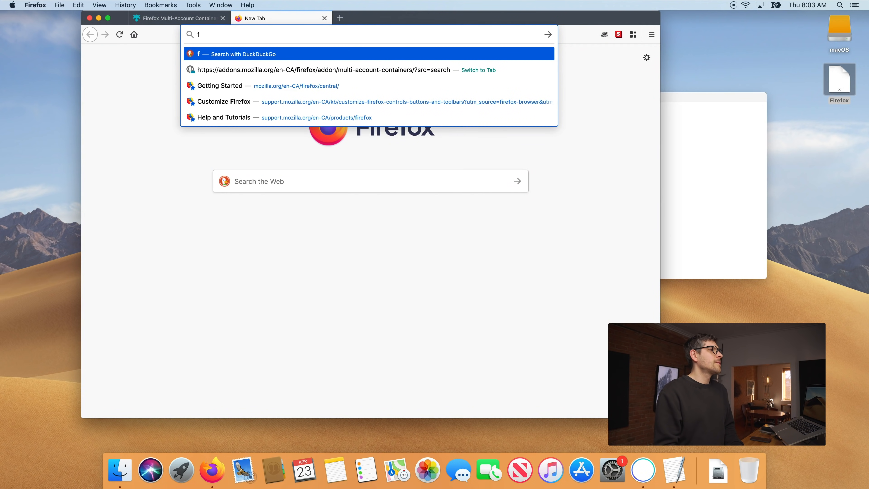
Load facebook.com in the new tab
type("acebook.com")
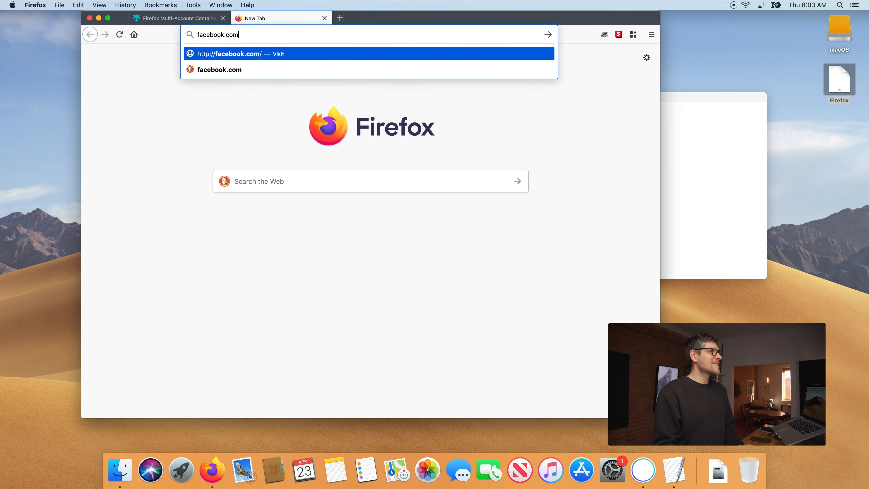
left_click(238, 54)
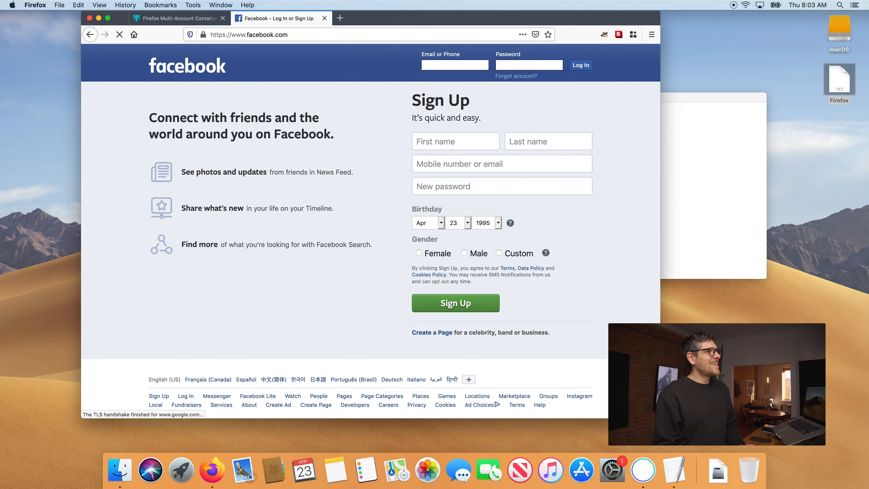
left_click(454, 65)
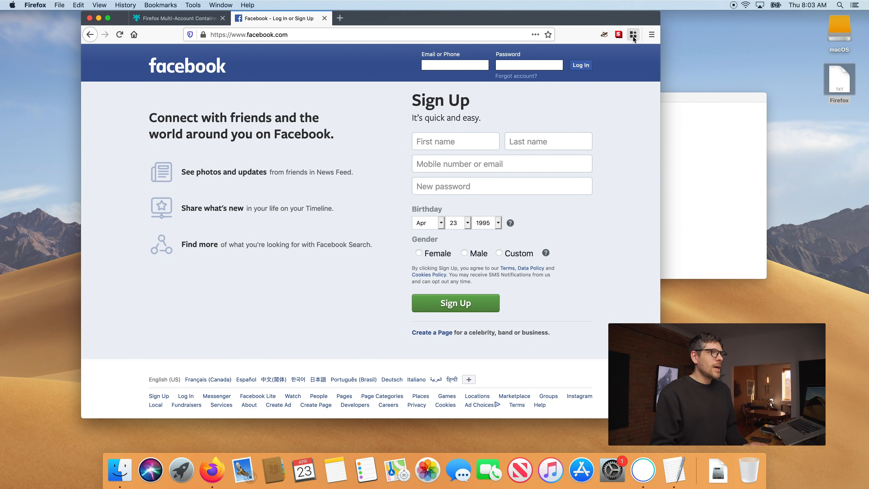
Create a blue container named Facebook and load facebook.com in it
left_click(632, 34)
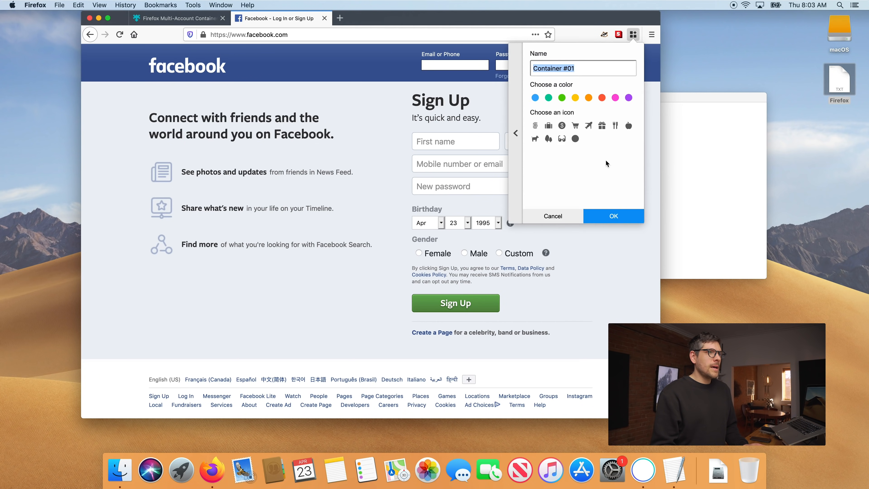
type("Faceboo")
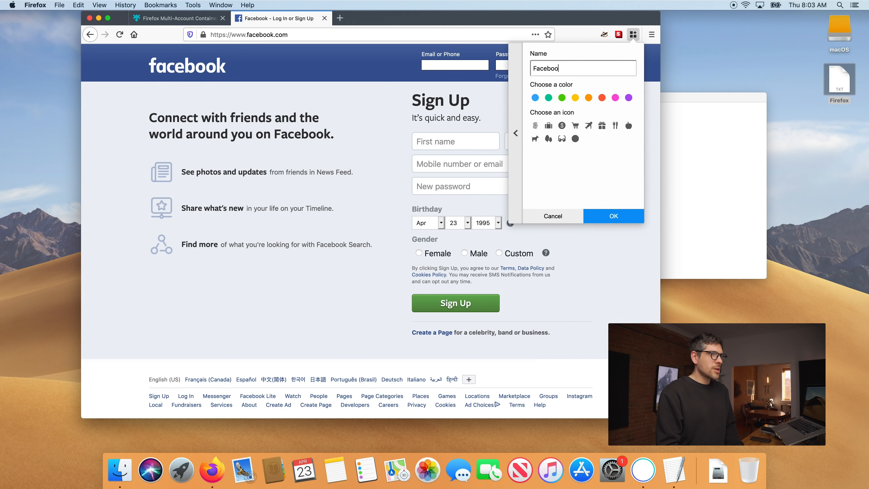
type("k")
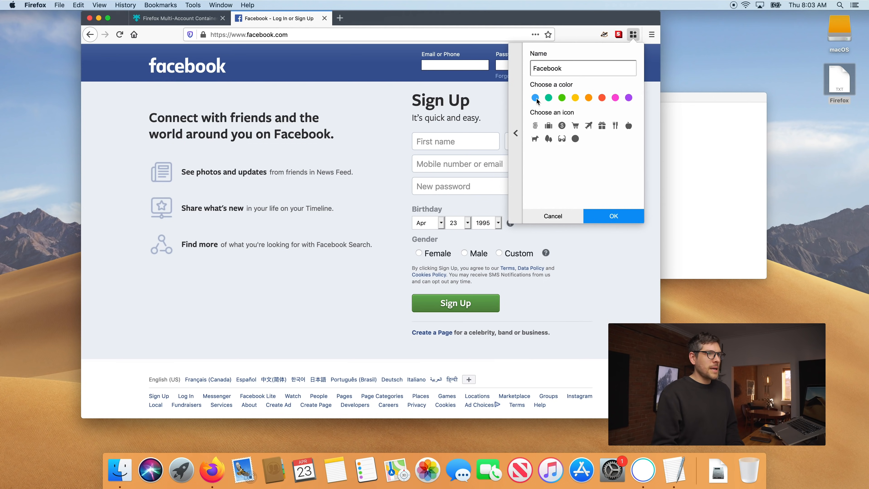
left_click(553, 216)
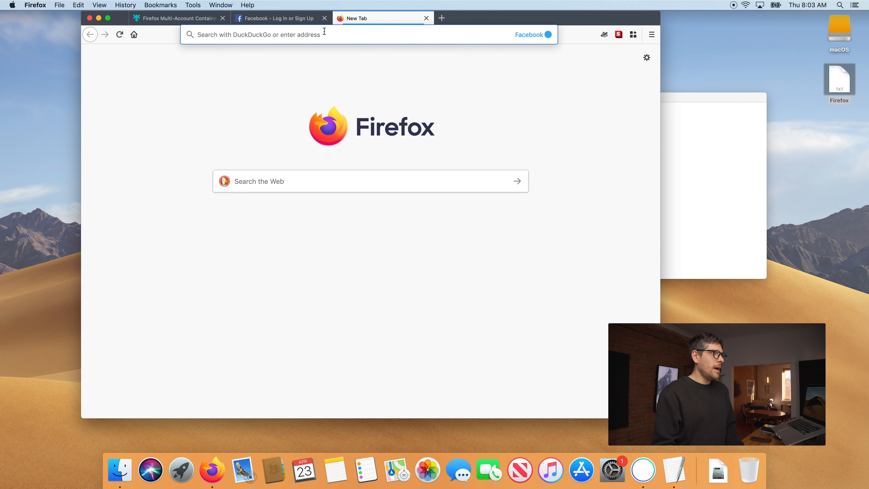
type("facebook.com")
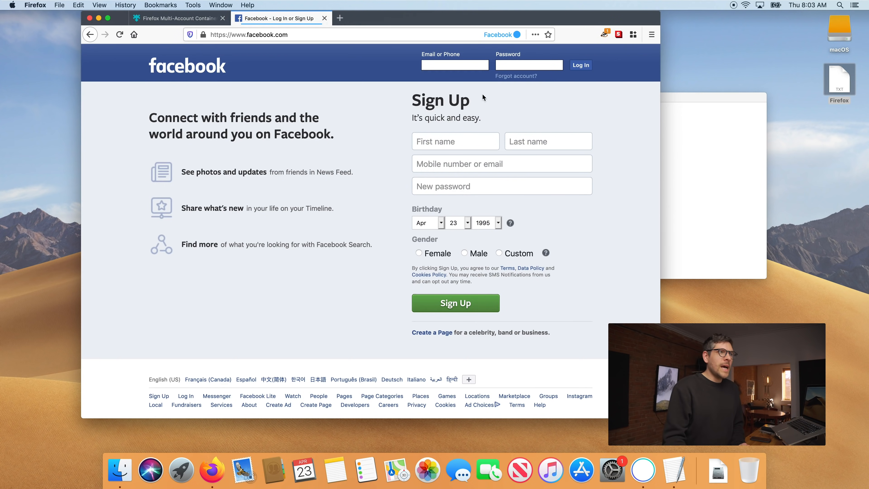
left_click(455, 65)
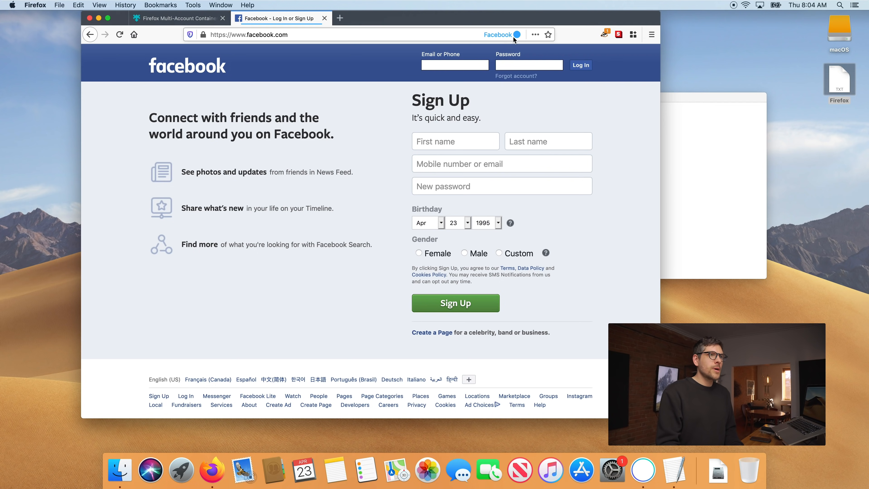
Assign facebook.com to always open in the Facebook container
left_click(633, 34)
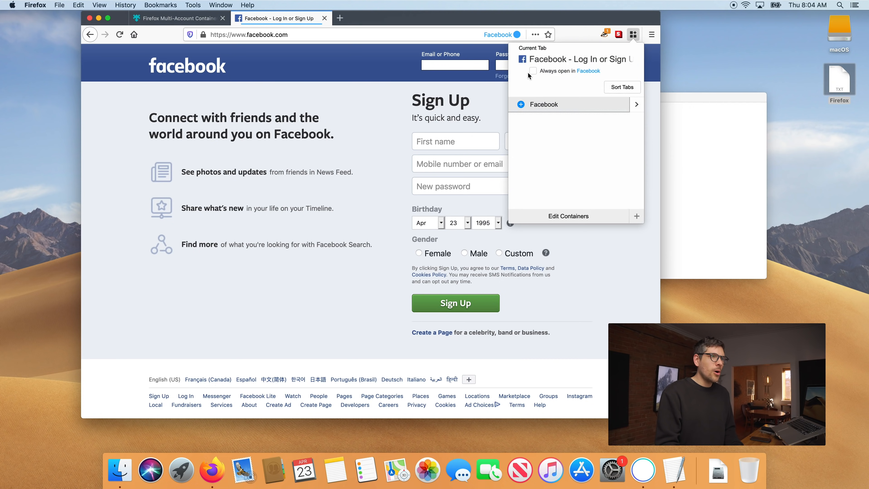
left_click(529, 71)
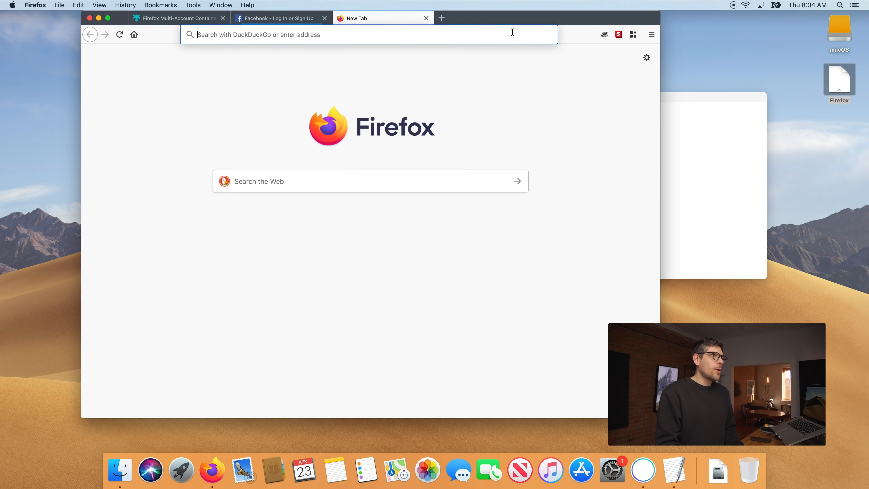
left_click(274, 17)
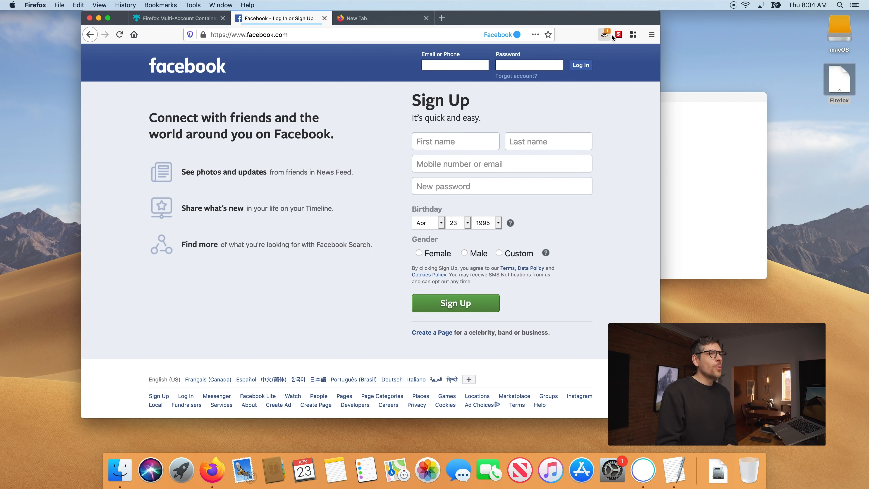
left_click(632, 34)
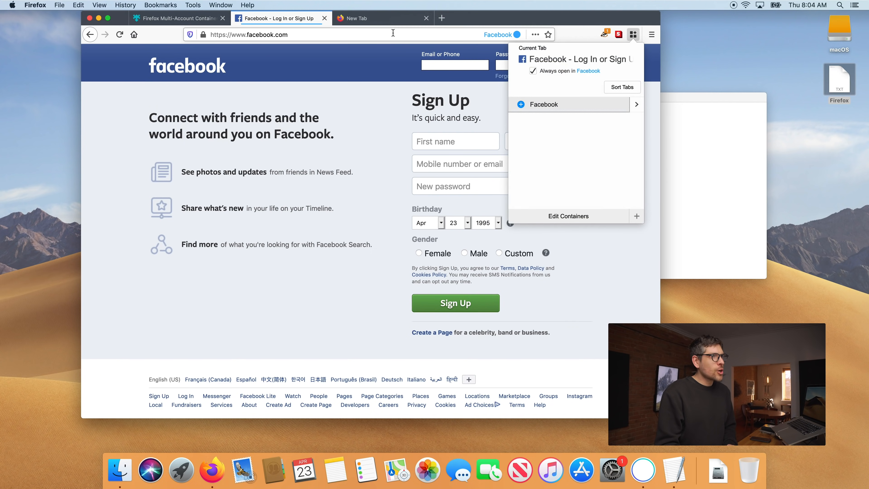
Reload facebook.com and confirm opening it in the Facebook container with the decision remembered
type("facebo")
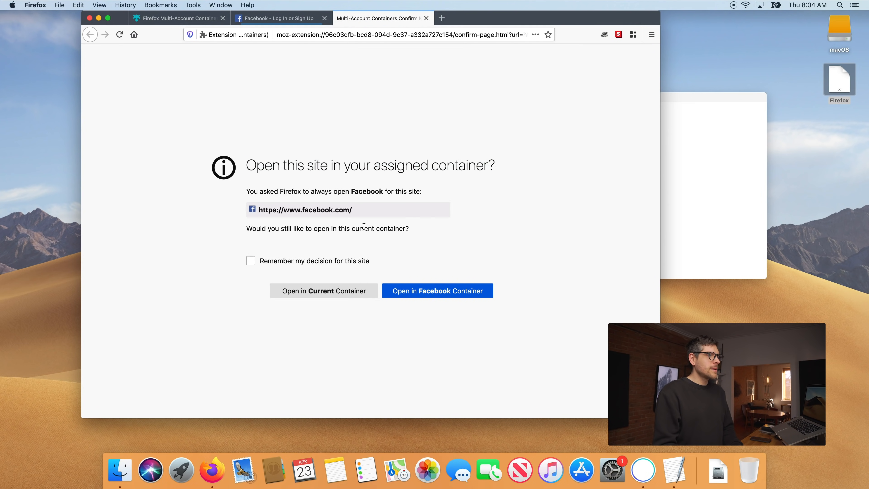
left_click(250, 261)
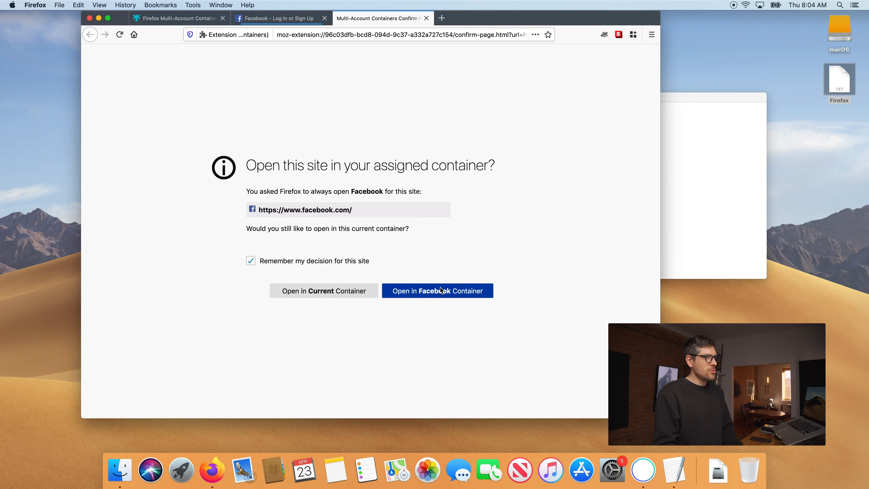
left_click(437, 291)
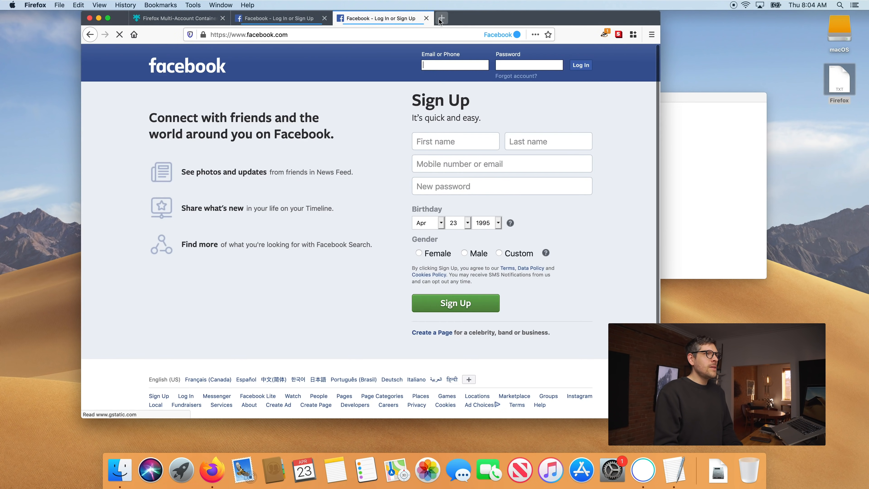
left_click(441, 18)
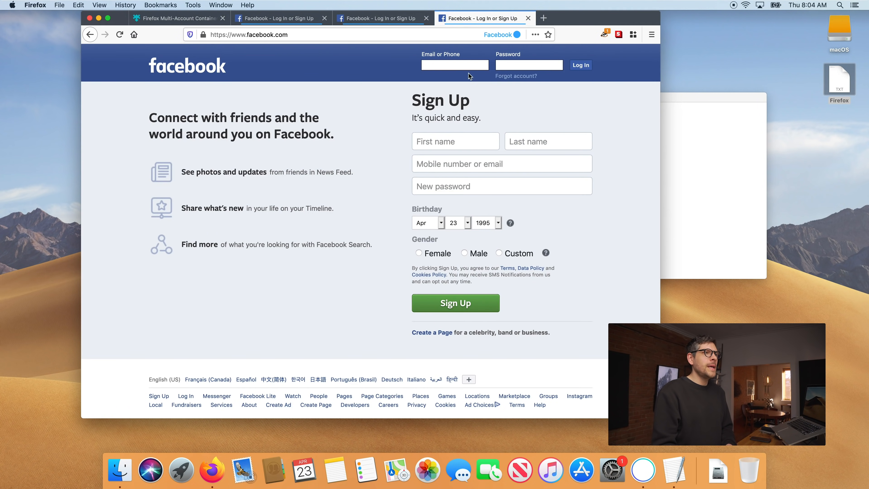
left_click(526, 17)
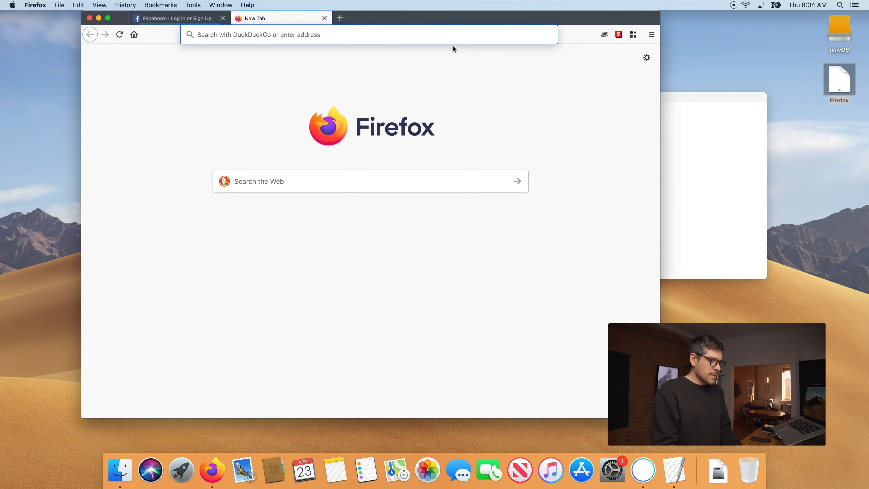
Load messenger.com and reopen it in the Facebook container, then check Instagram's tab container
type("messenge")
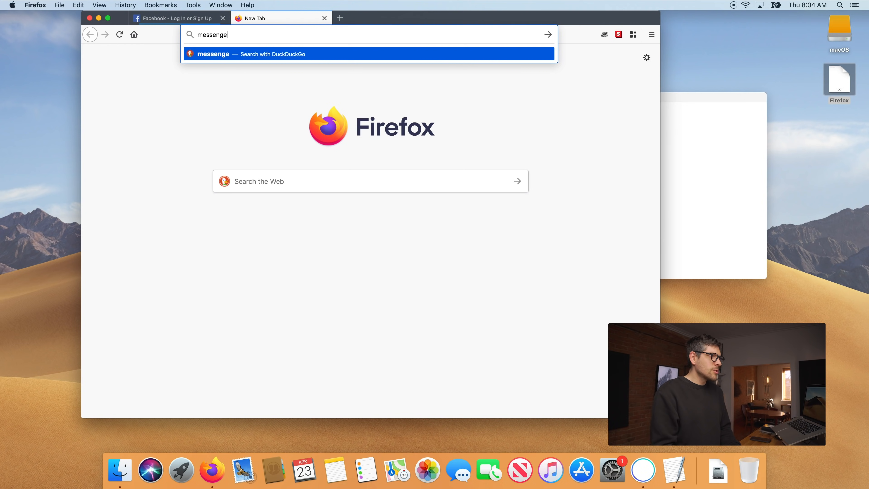
type("messenger.com")
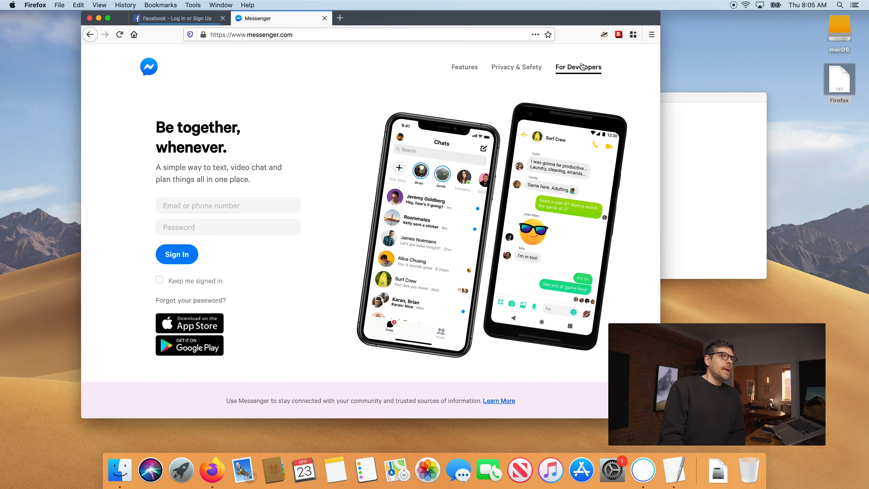
mouse_move(632, 35)
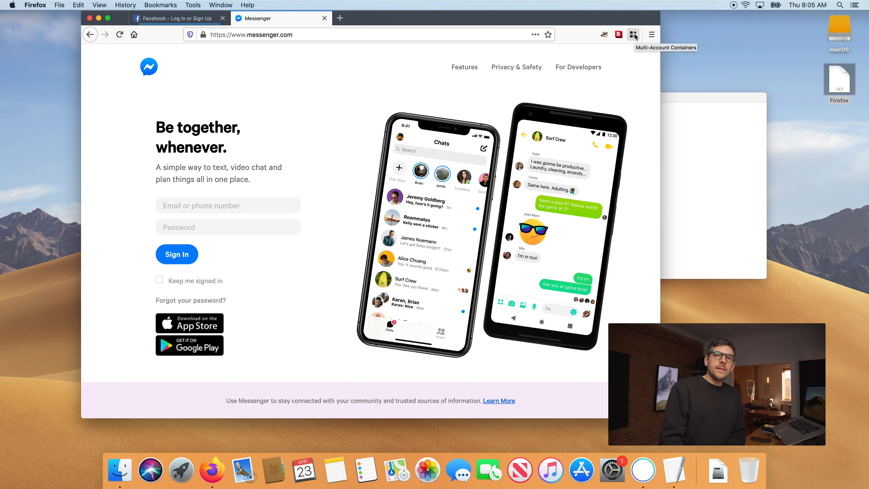
left_click(632, 35)
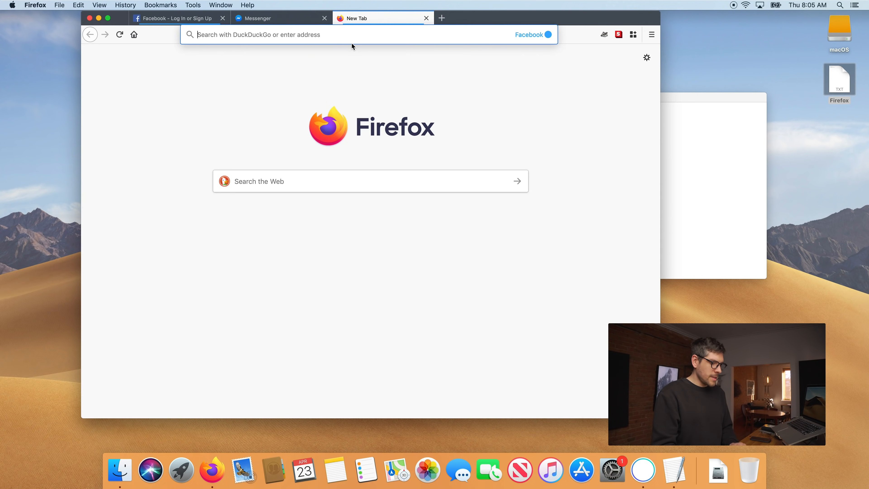
type("messenger.com")
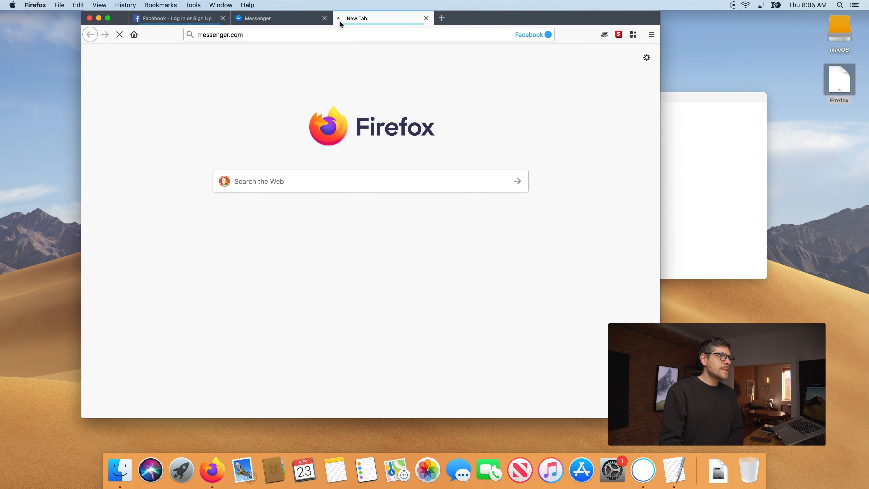
left_click(281, 18)
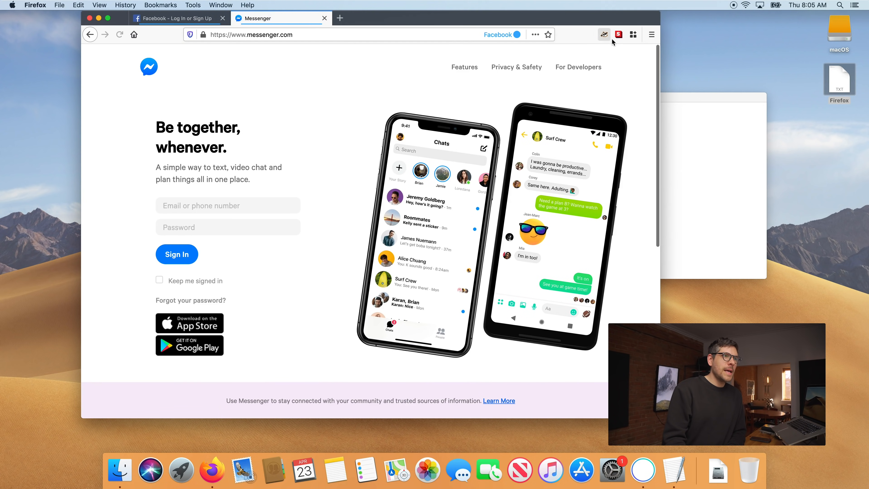
left_click(632, 34)
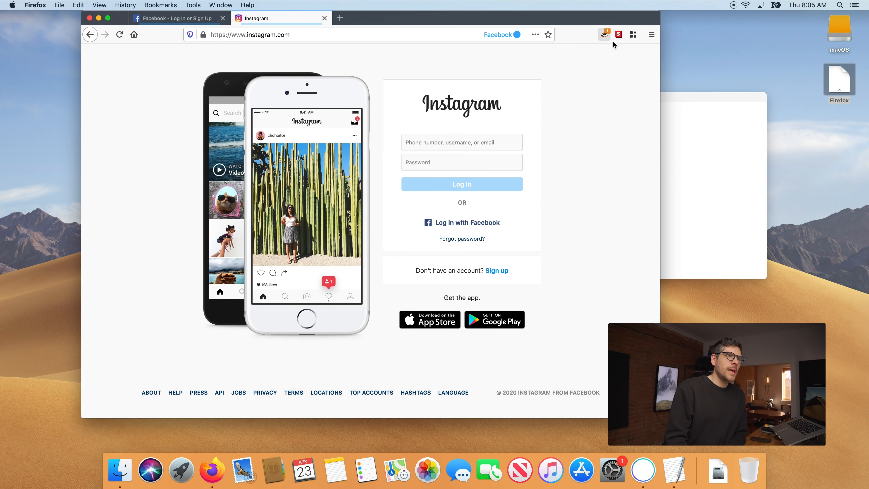
Load whatsapp.com and set it to always open in the Facebook container
left_click(633, 34)
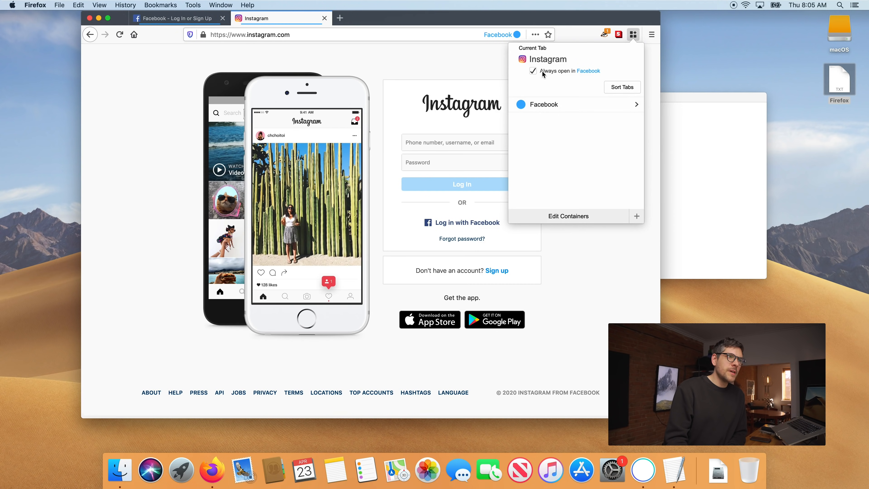
left_click(249, 34)
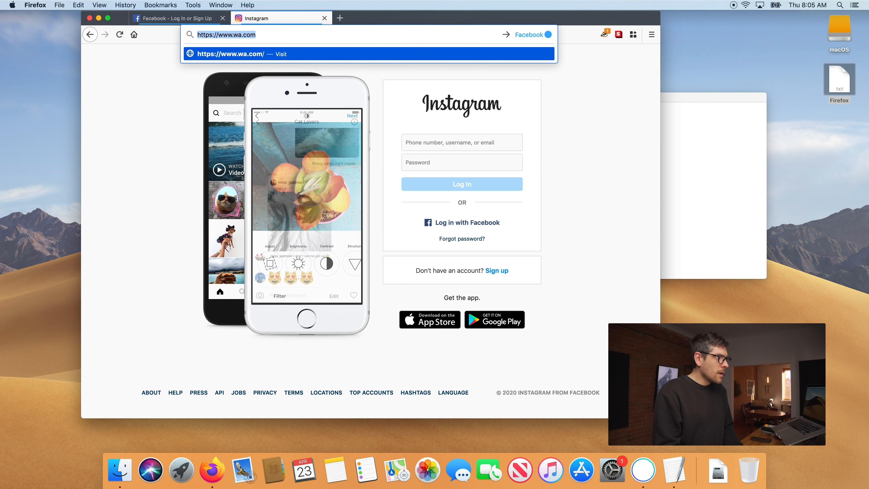
type("whats app")
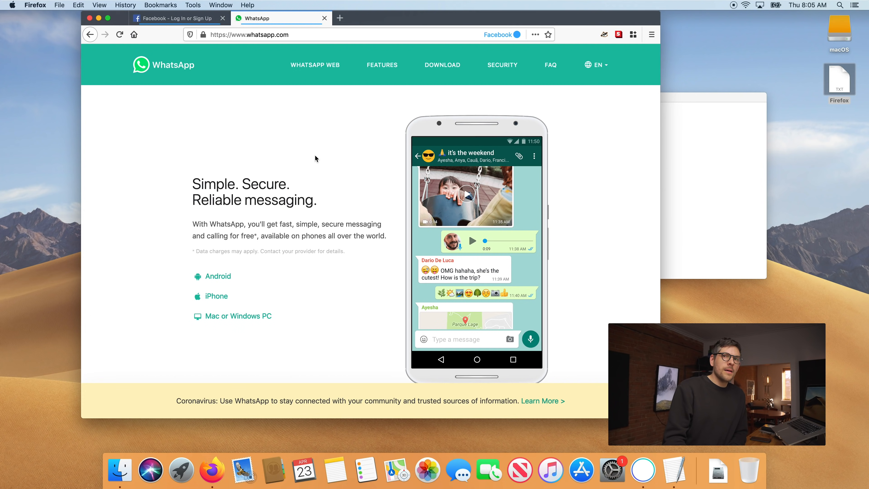
mouse_move(371, 130)
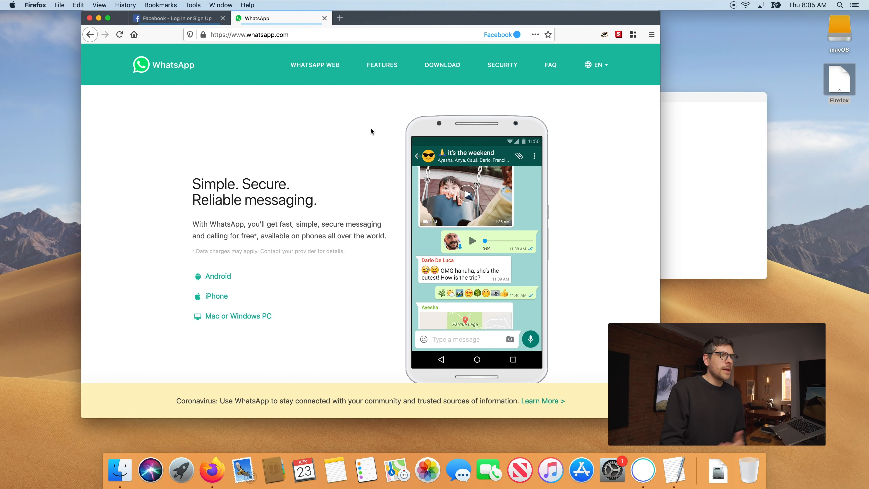
mouse_move(565, 100)
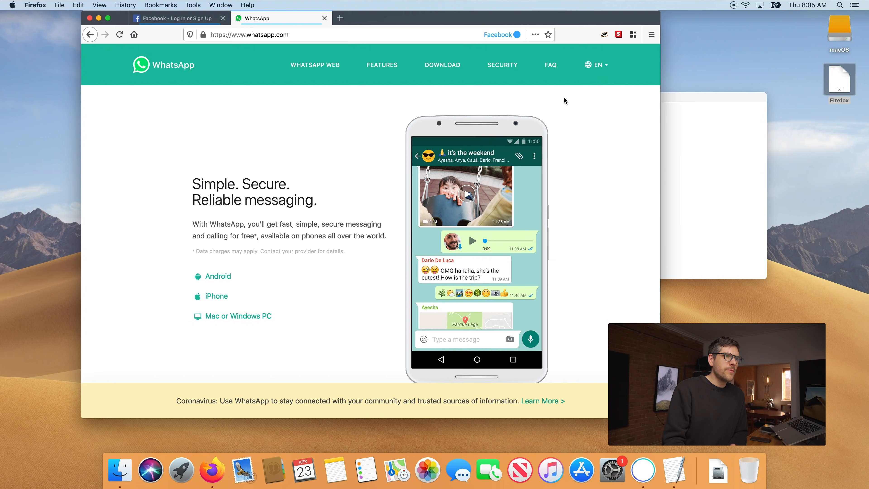
left_click(632, 34)
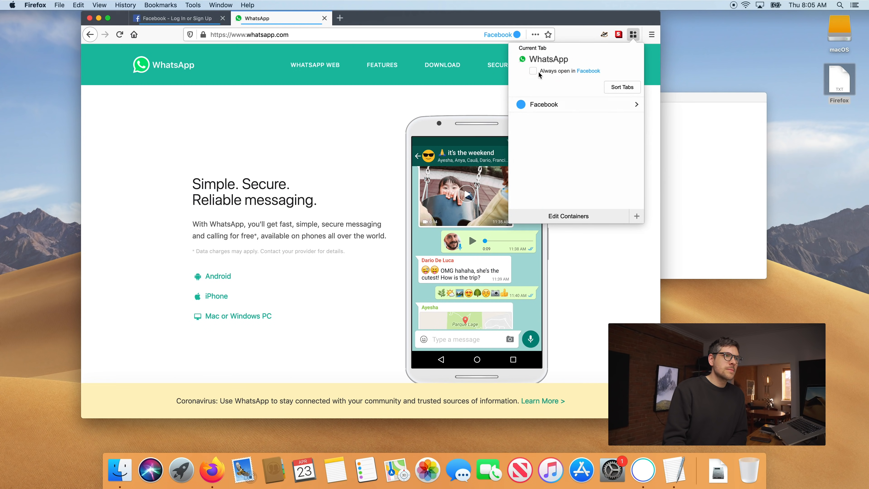
left_click(533, 70)
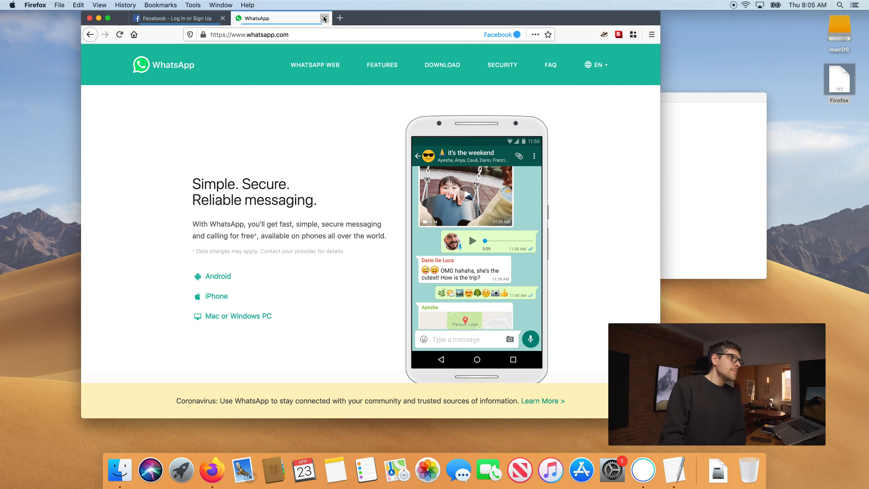
Reopen instagram.com inside the Facebook container and show the Bookmarks Toolbar
type("ins")
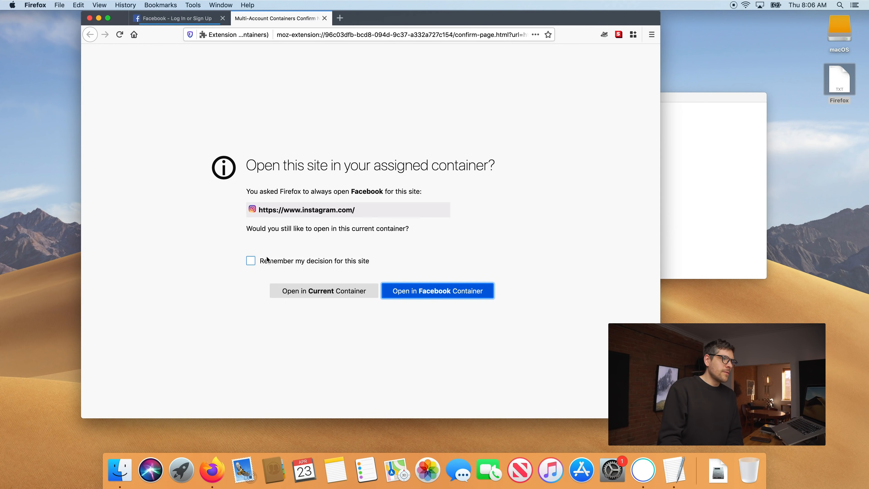
left_click(250, 261)
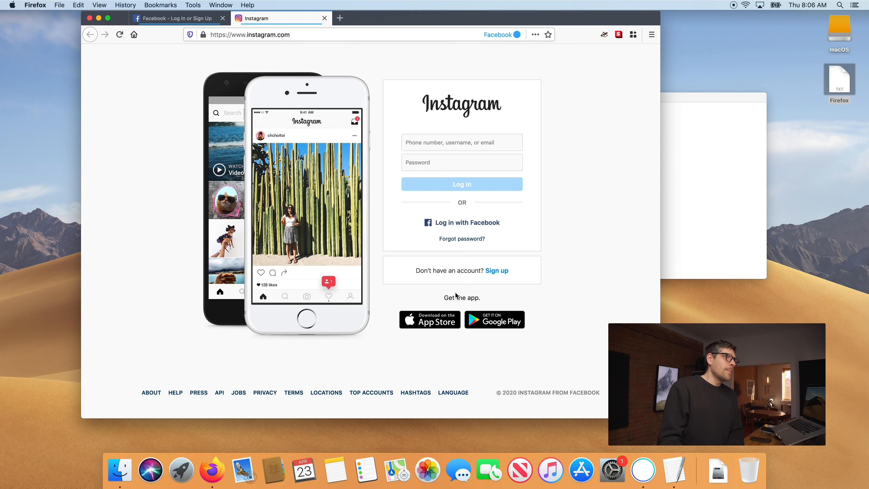
double_click(260, 34)
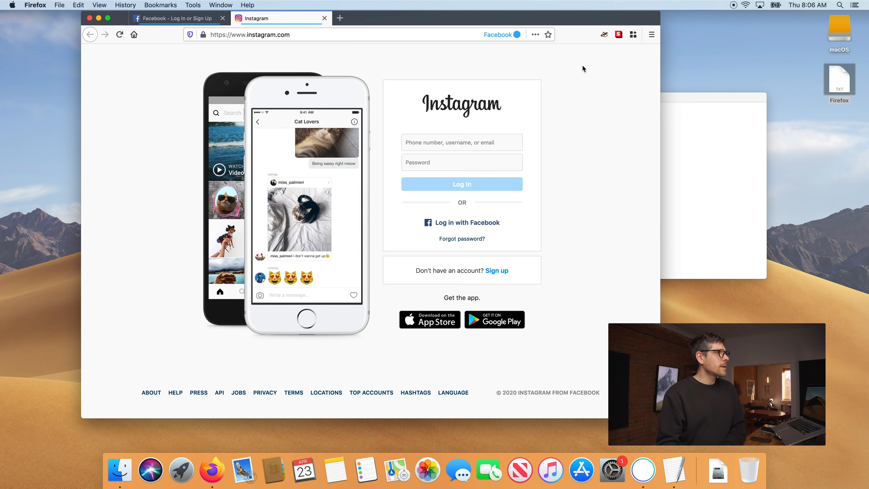
left_click(99, 5)
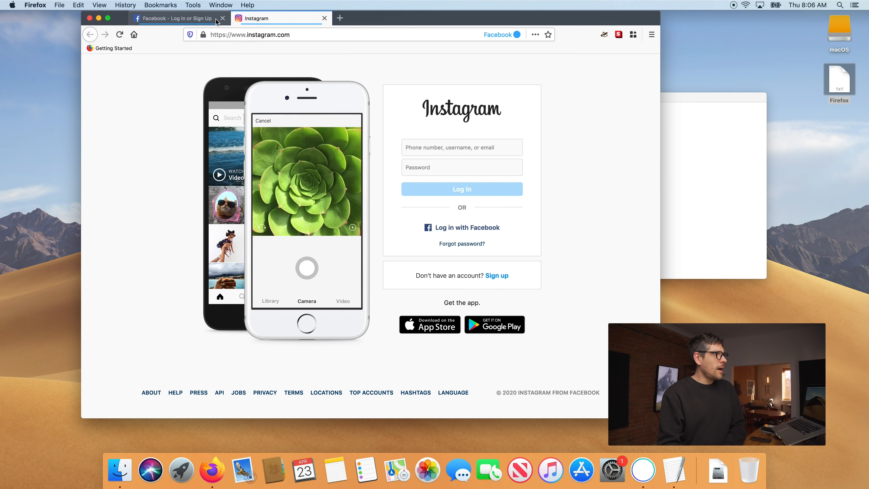
Go to reddit.com and bookmark its front page into the Bookmarks Toolbar folder
left_click(99, 5)
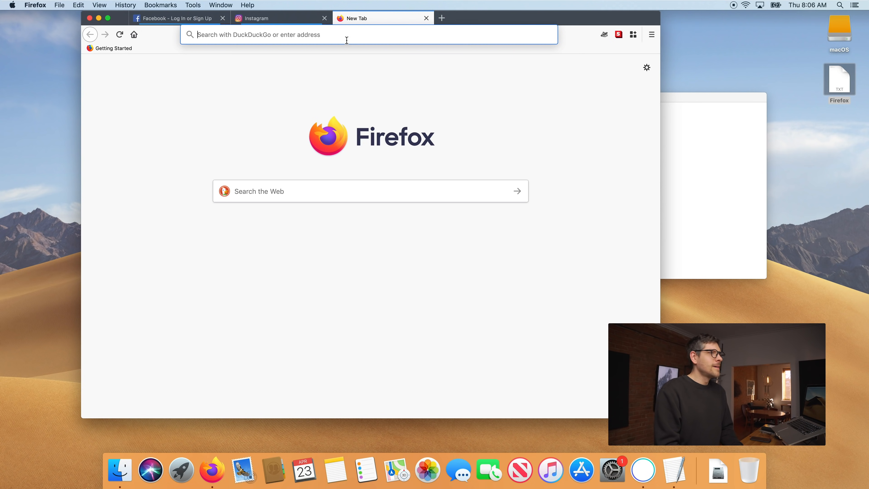
type("r")
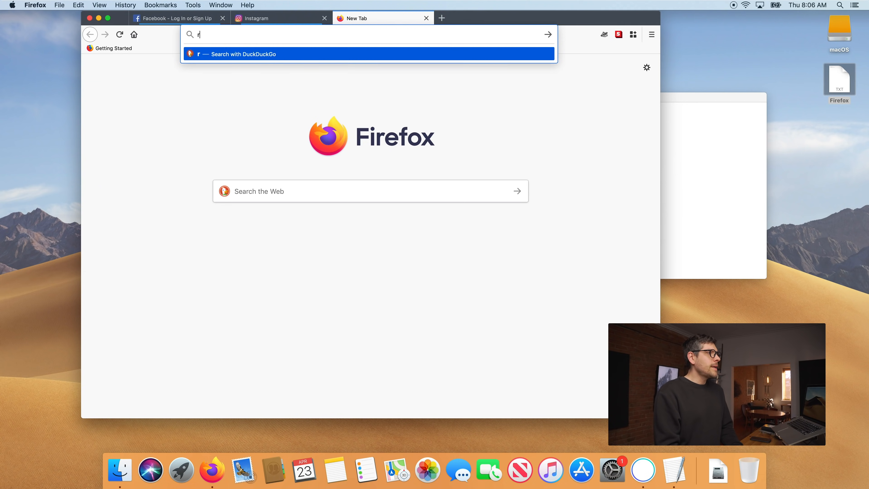
type("eddit.com")
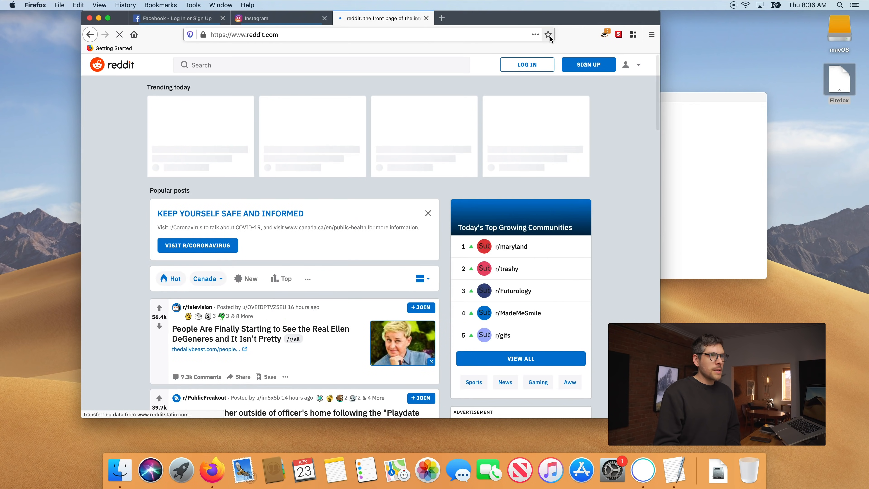
left_click(548, 35)
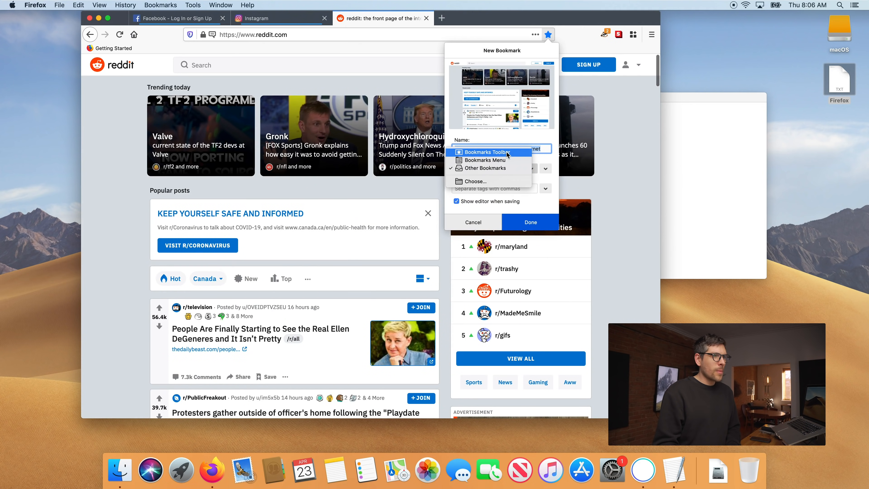
left_click(529, 222)
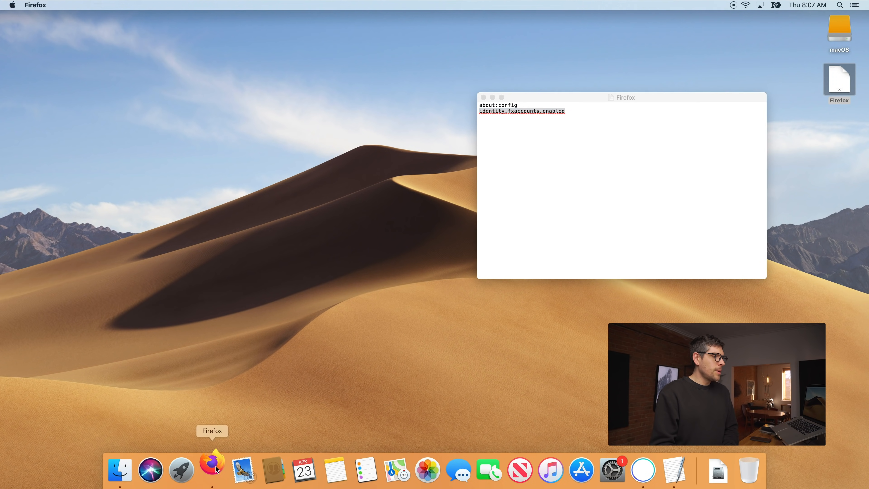
Relaunch Firefox from the Dock to verify the previous session's history is gone
left_click(126, 5)
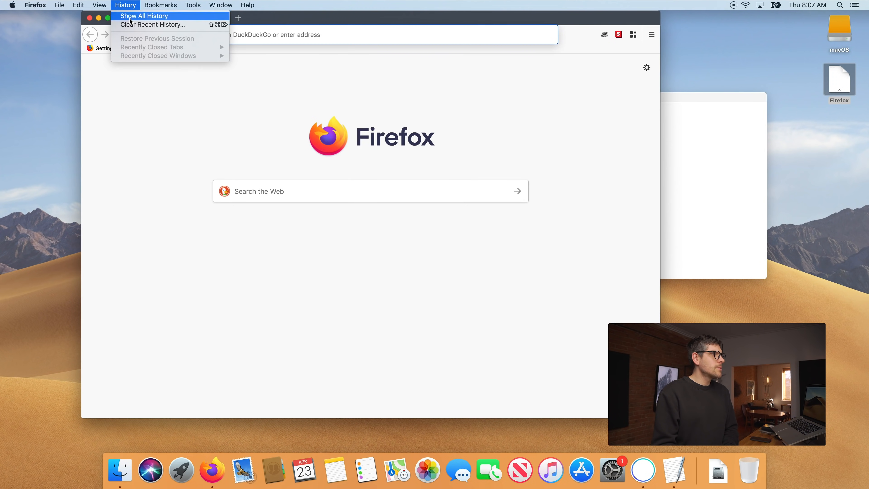